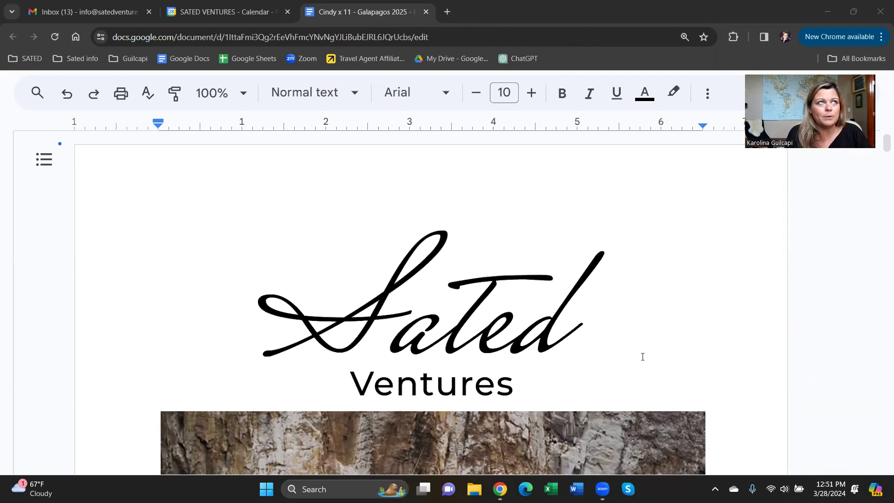
scroll("down", 3)
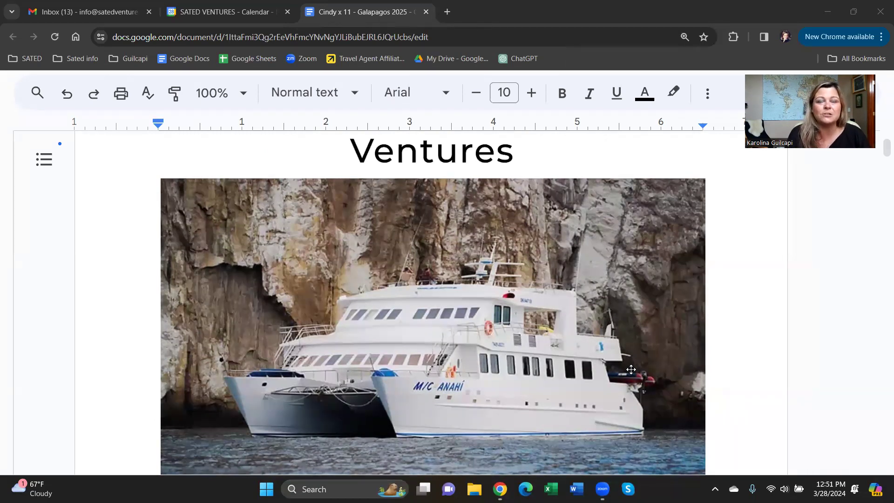
mouse_move(634, 379)
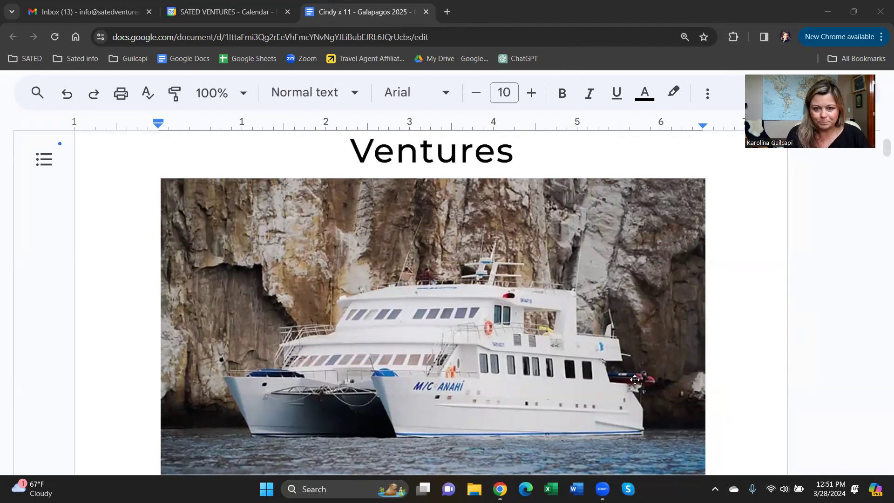
scroll("down", 3)
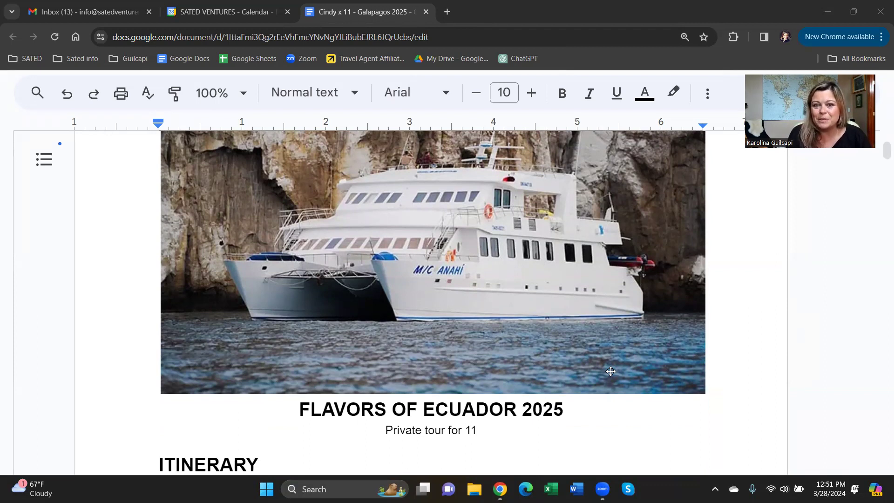
mouse_move(605, 306)
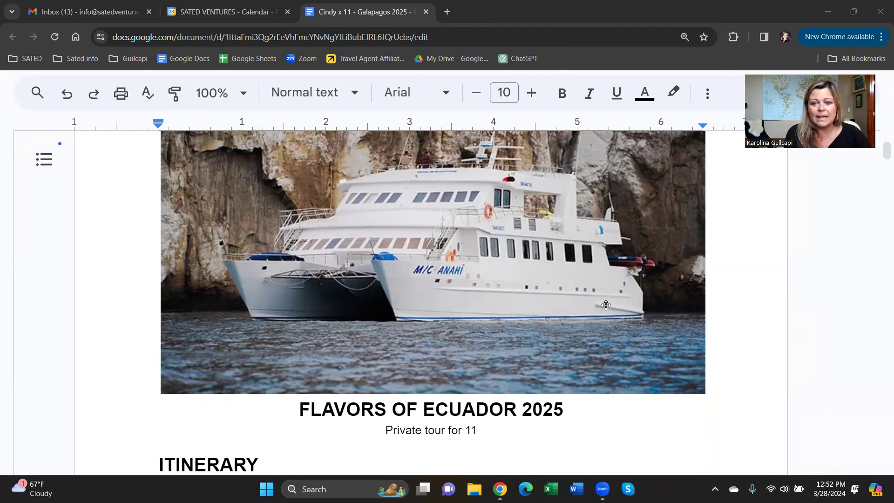
scroll("down", 3)
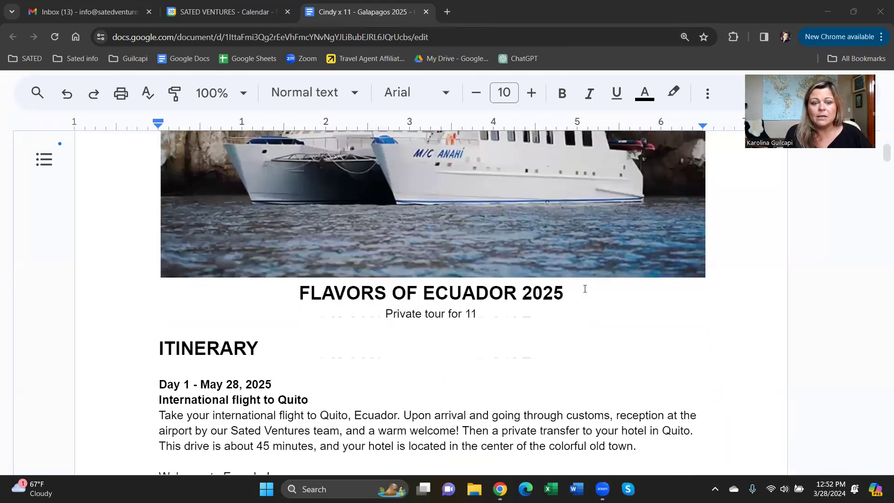
scroll("down", 3)
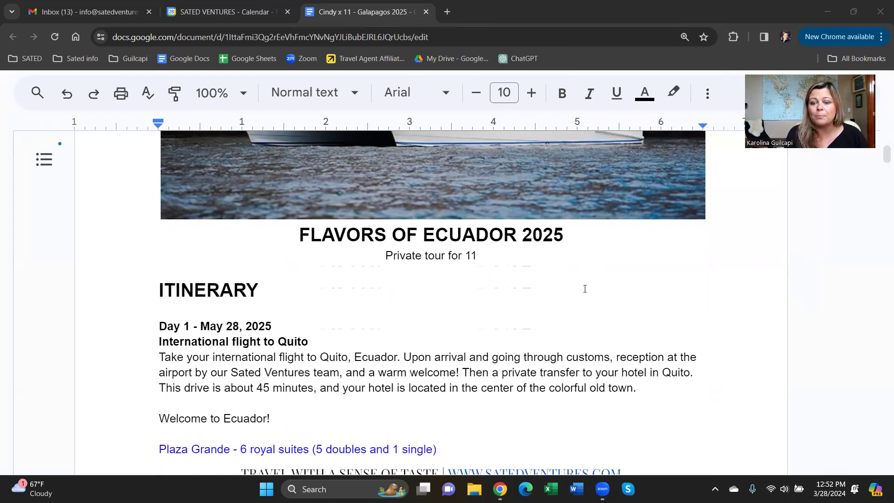
mouse_move(555, 314)
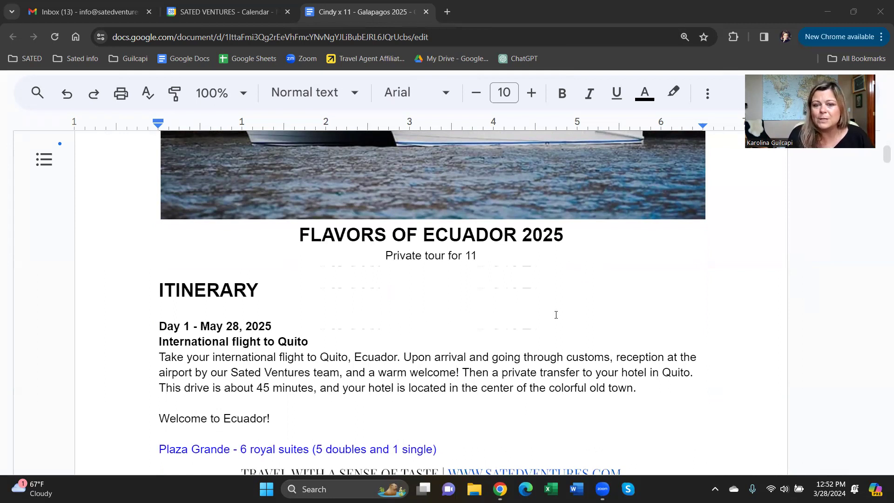
scroll("down", 3)
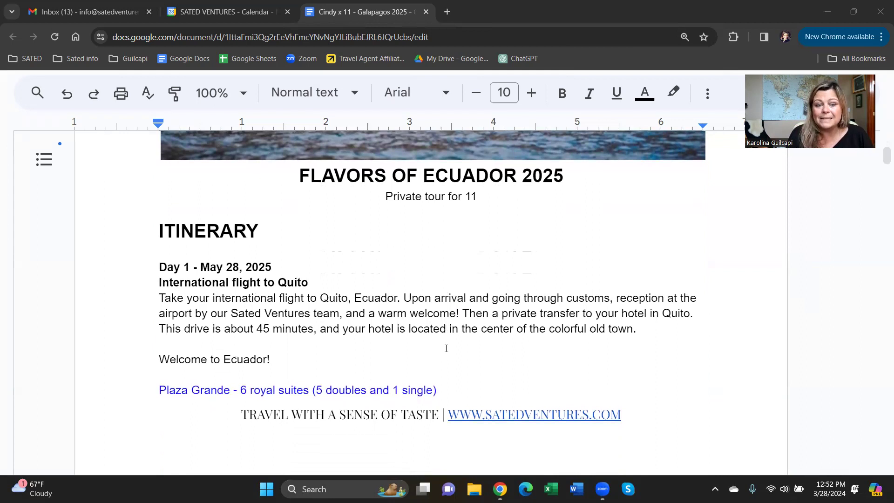
scroll("down", 3)
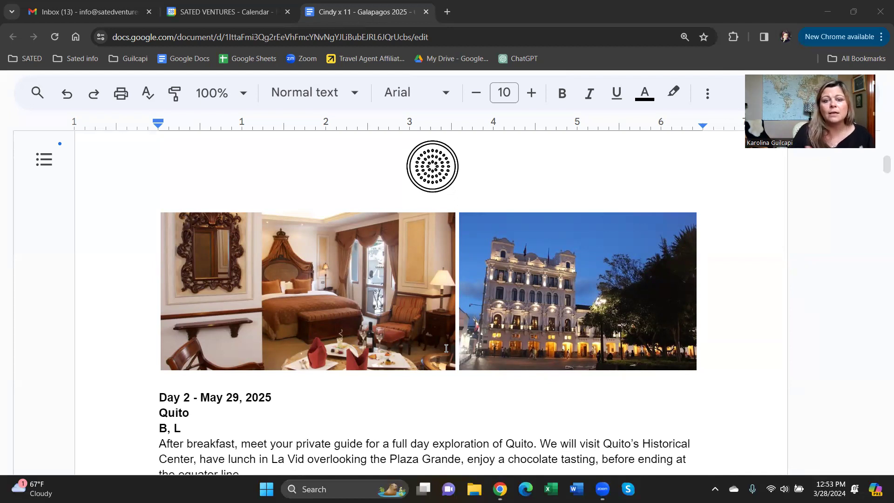
mouse_move(453, 324)
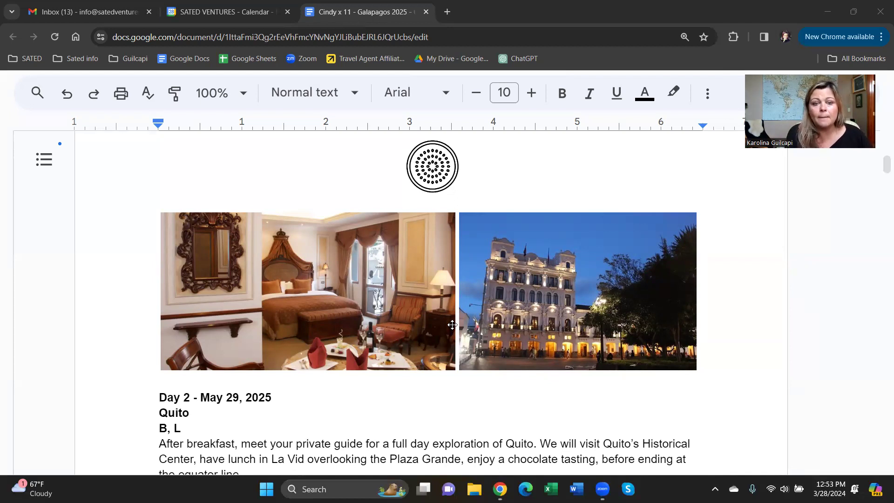
scroll("up", 3)
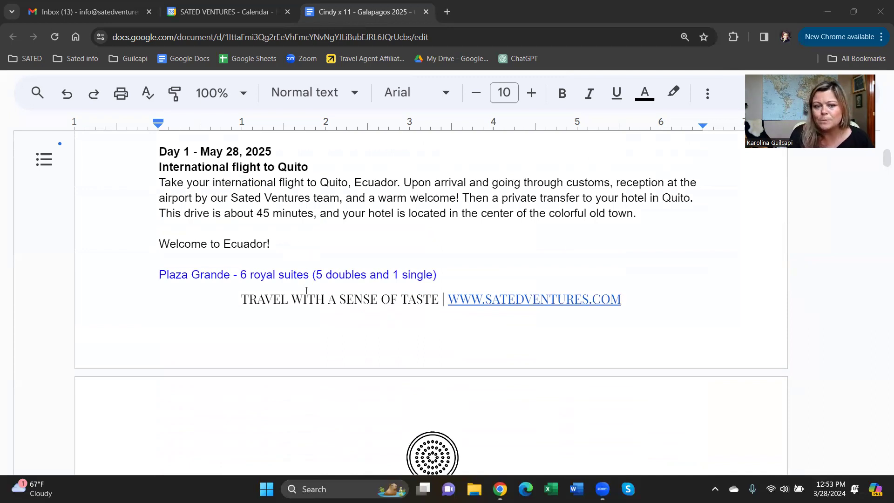
scroll("down", 3)
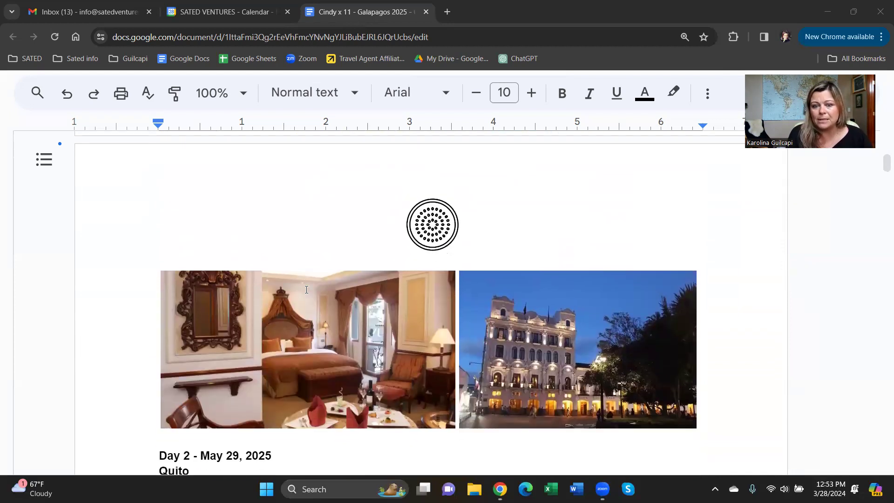
scroll("down", 3)
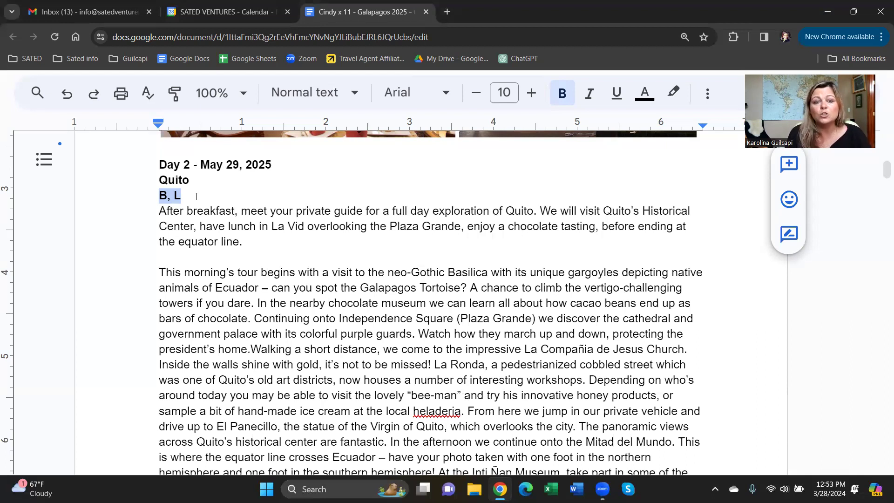
scroll("down", 3)
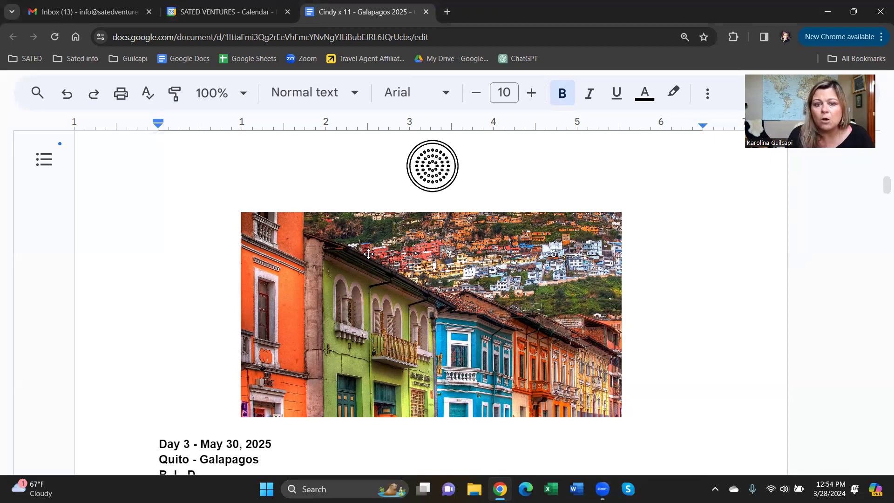
scroll("down", 3)
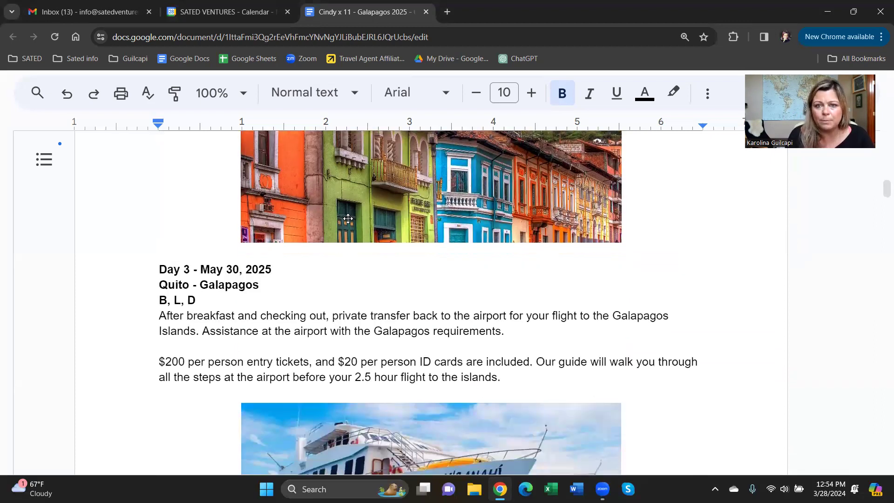
mouse_move(365, 261)
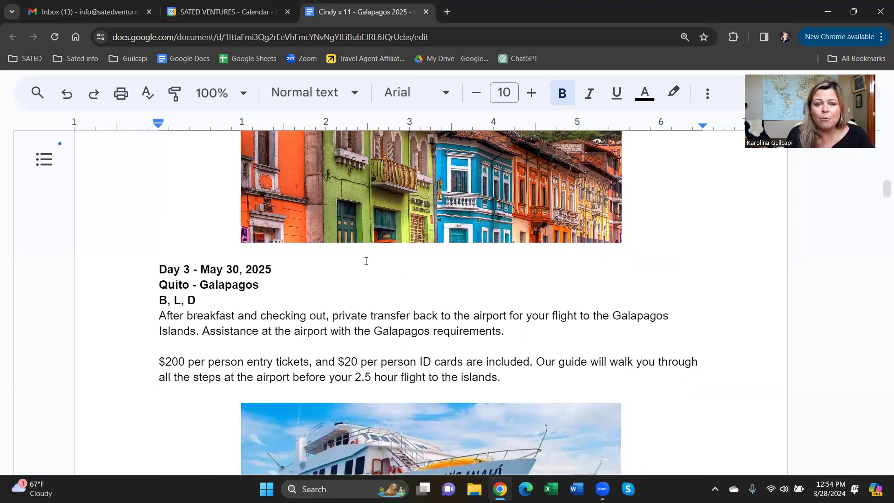
scroll("down", 3)
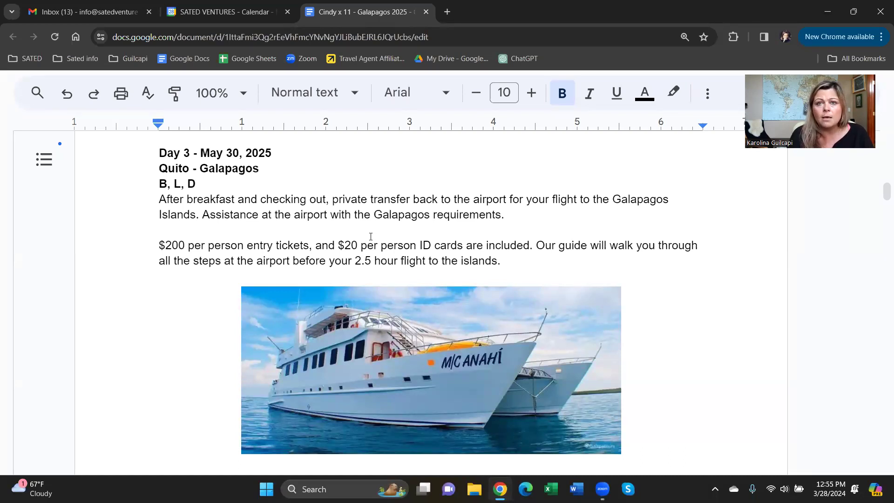
scroll("down", 3)
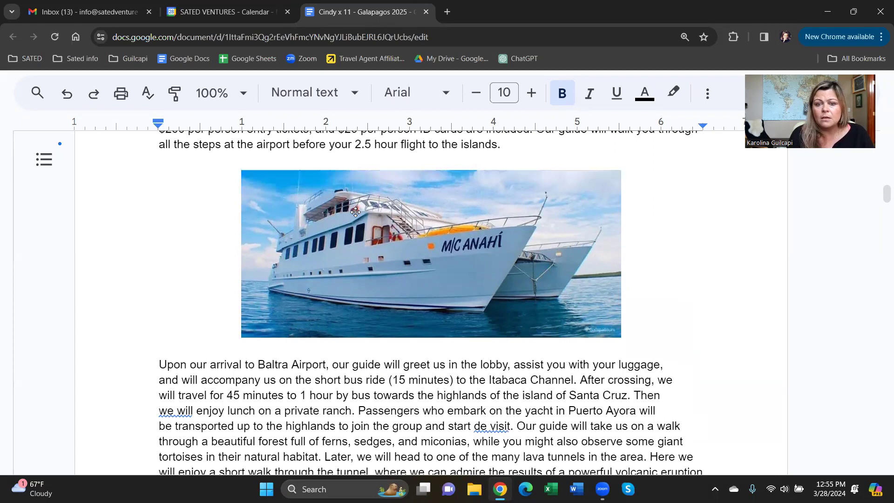
scroll("down", 3)
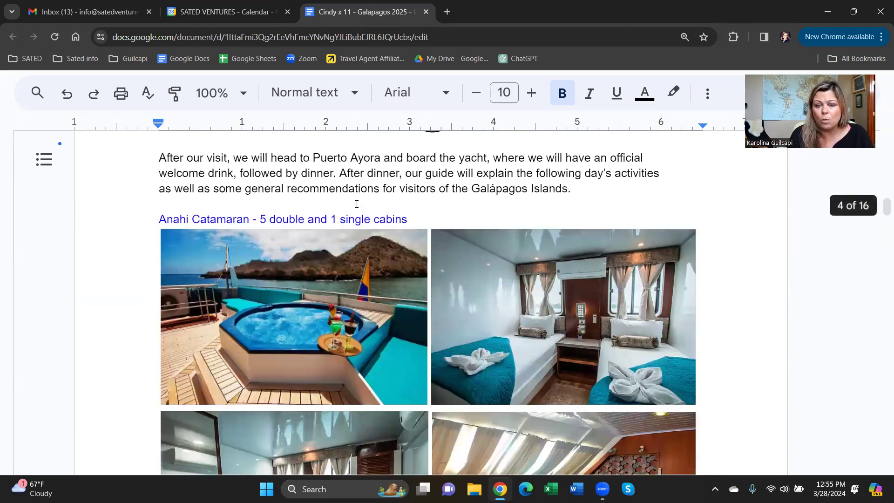
scroll("down", 3)
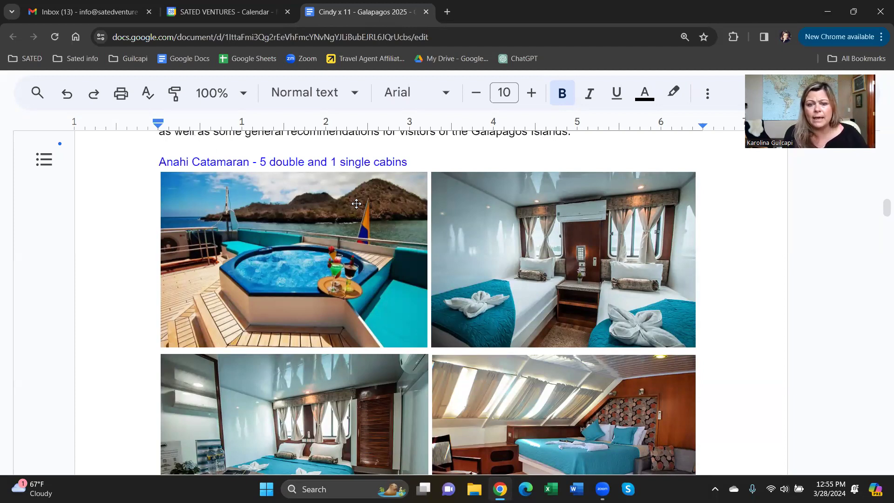
mouse_move(636, 405)
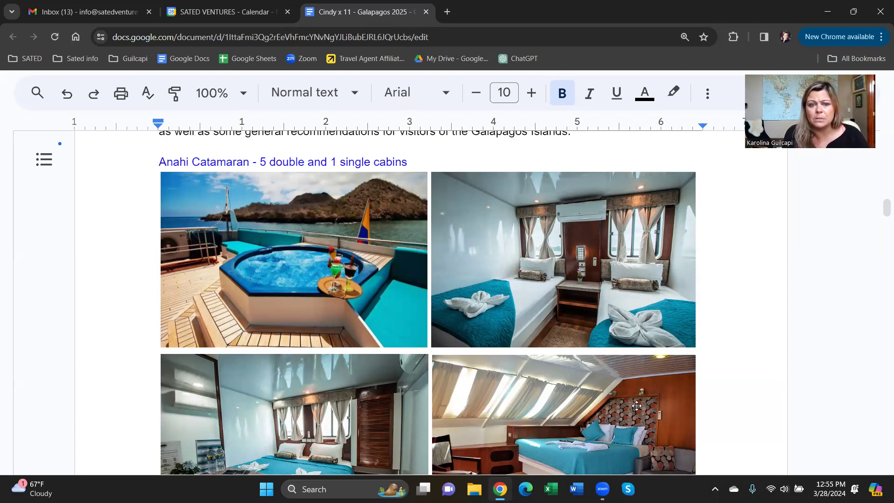
mouse_move(720, 413)
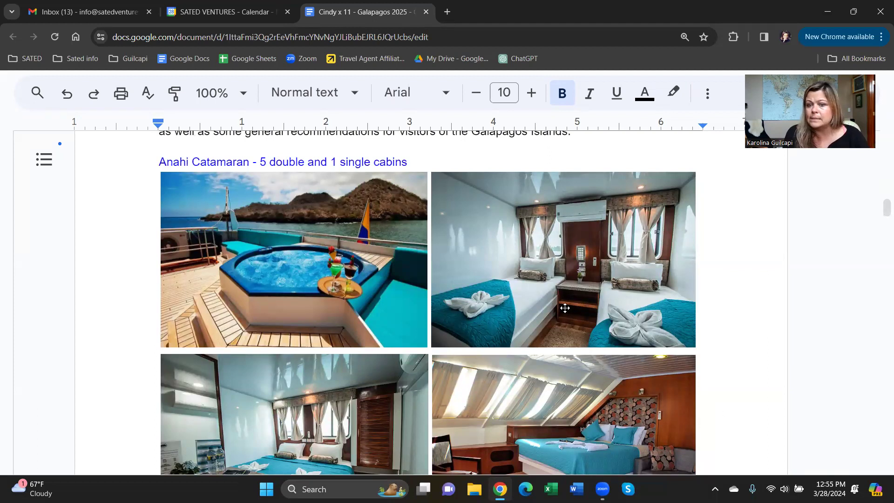
scroll("down", 3)
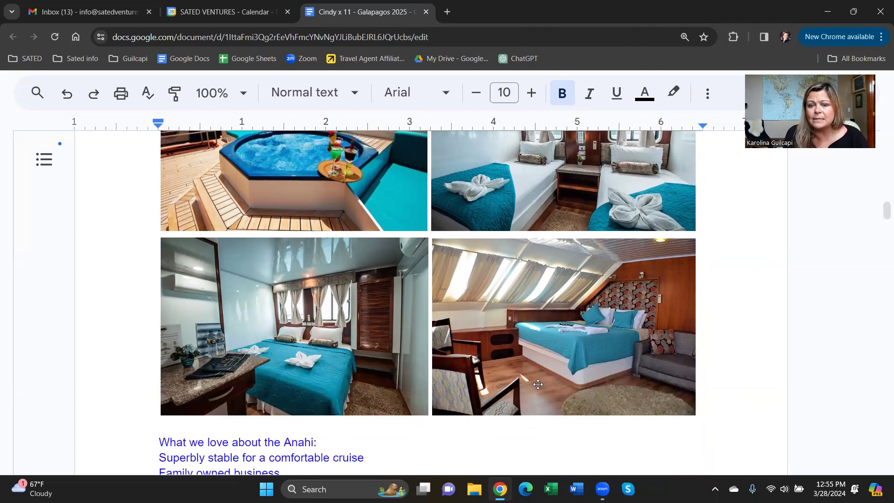
mouse_move(619, 303)
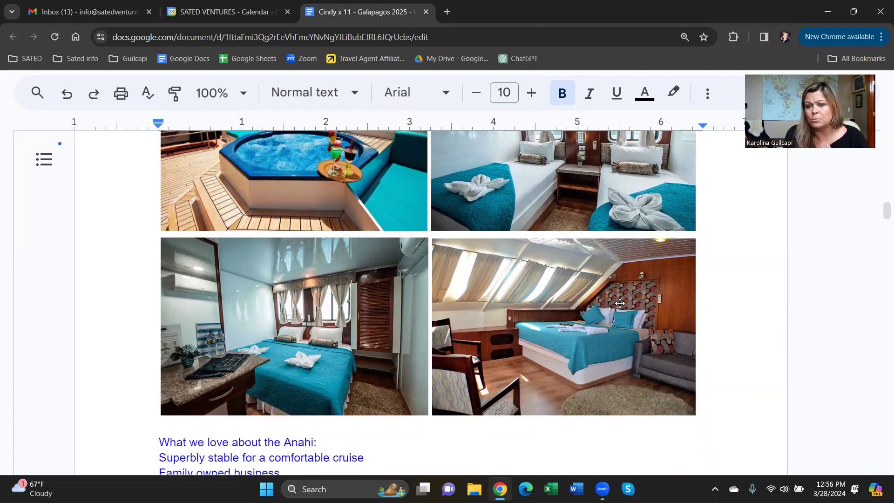
mouse_move(687, 375)
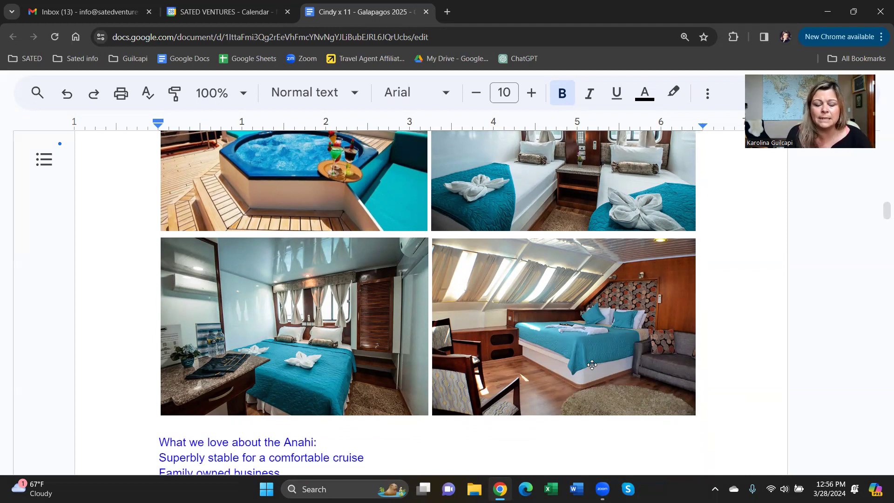
scroll("up", 3)
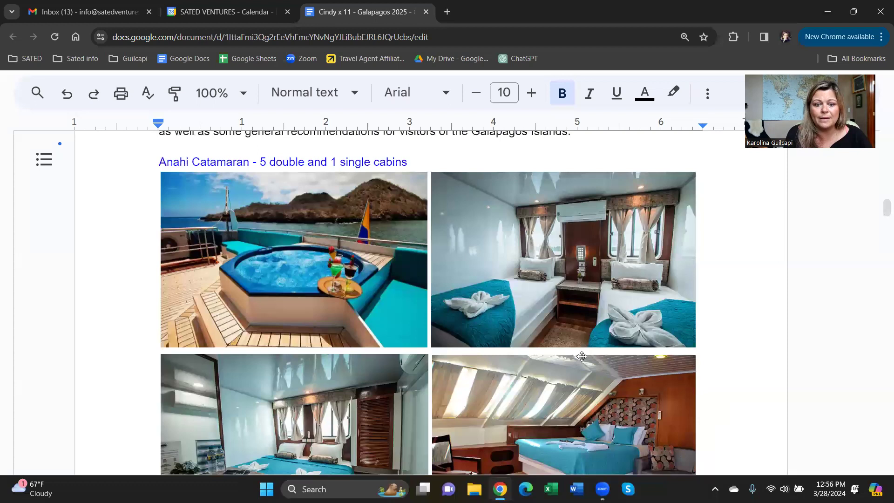
mouse_move(574, 296)
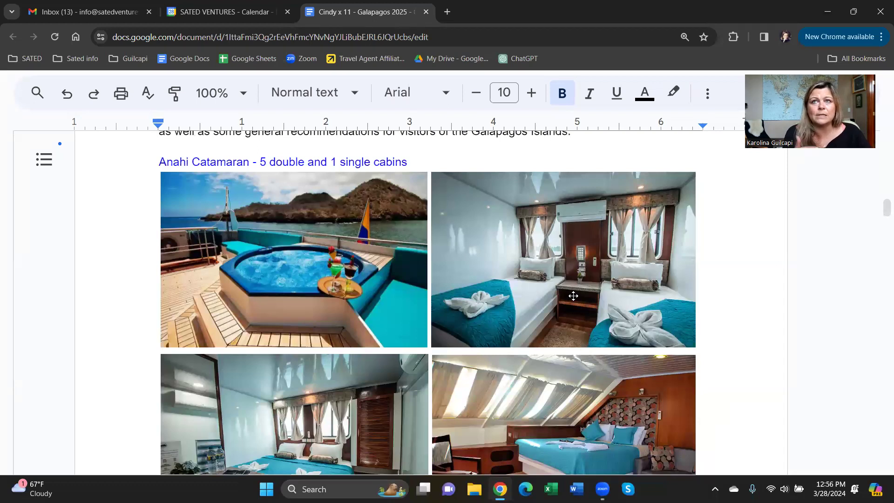
mouse_move(253, 342)
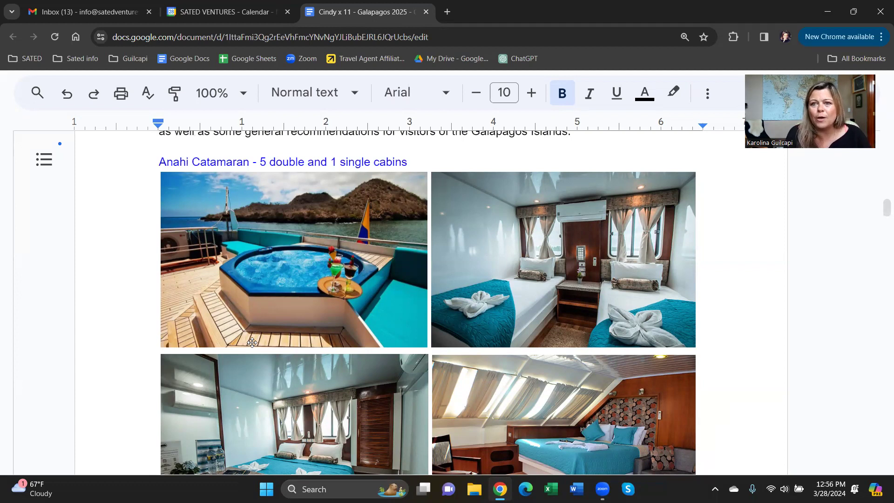
scroll("down", 3)
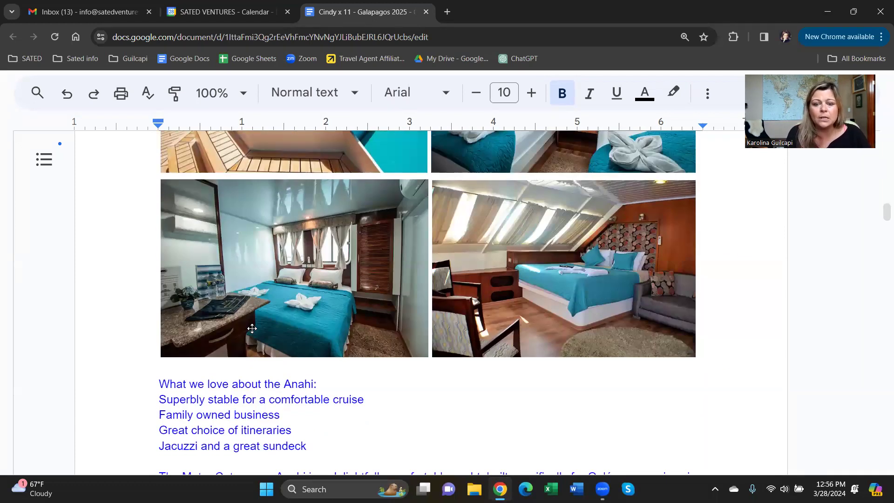
scroll("down", 3)
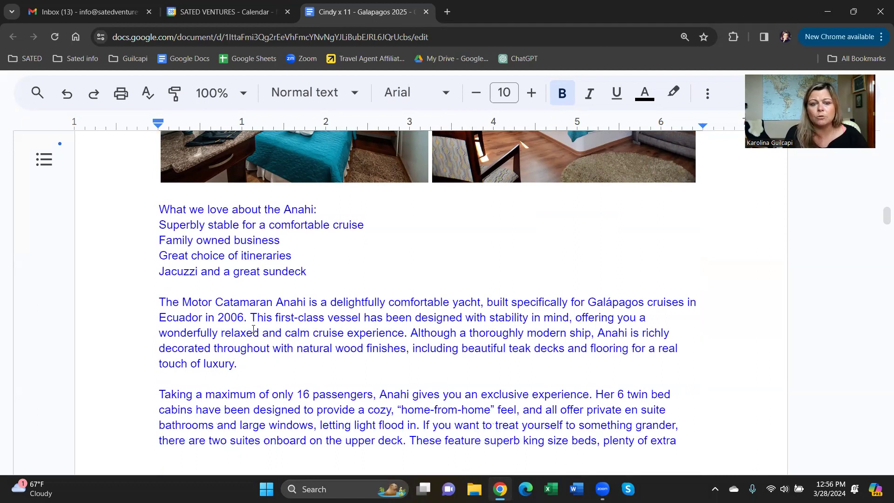
scroll("down", 3)
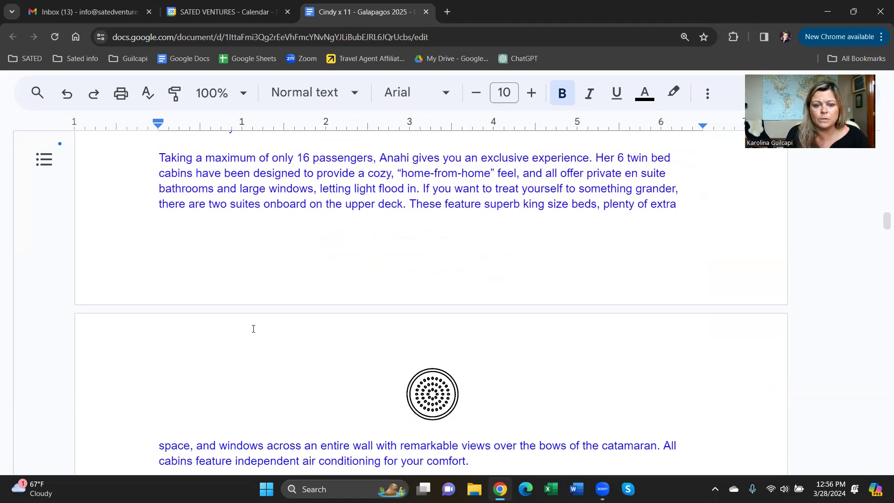
scroll("down", 3)
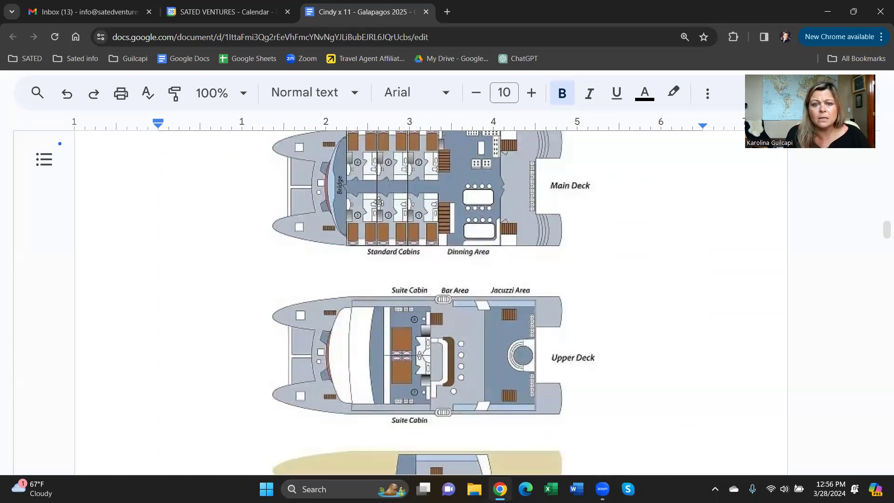
mouse_move(427, 332)
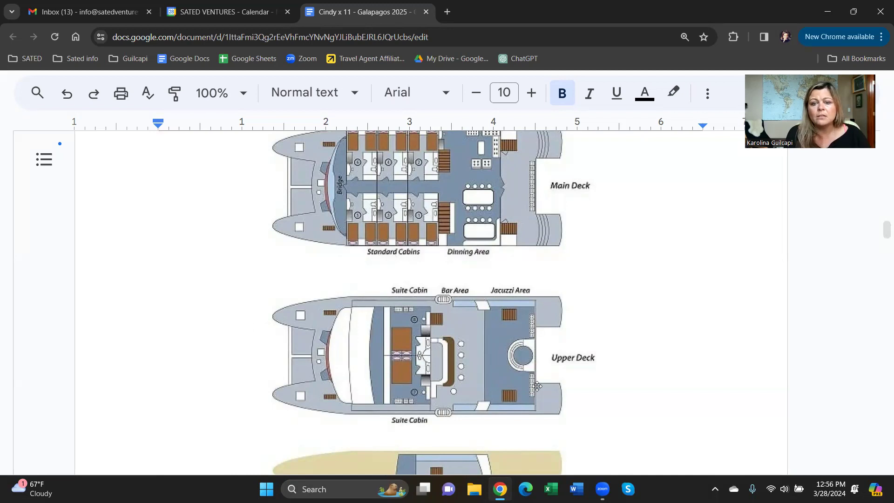
mouse_move(496, 260)
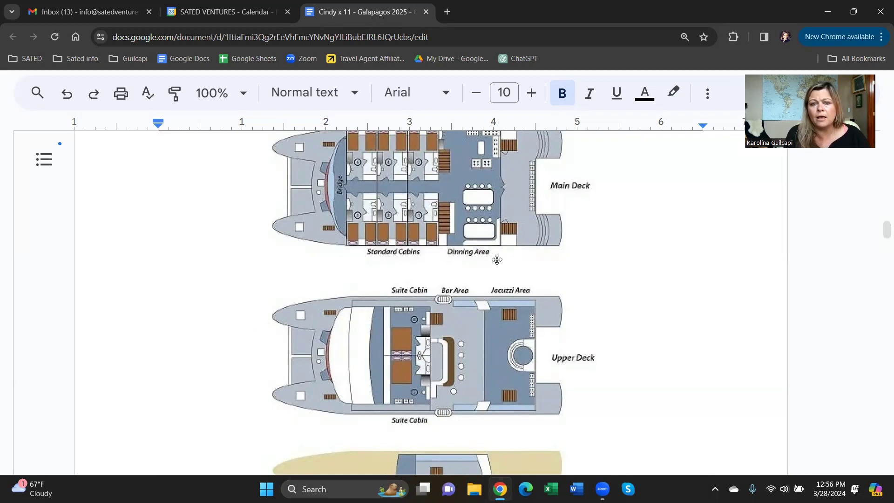
scroll("down", 3)
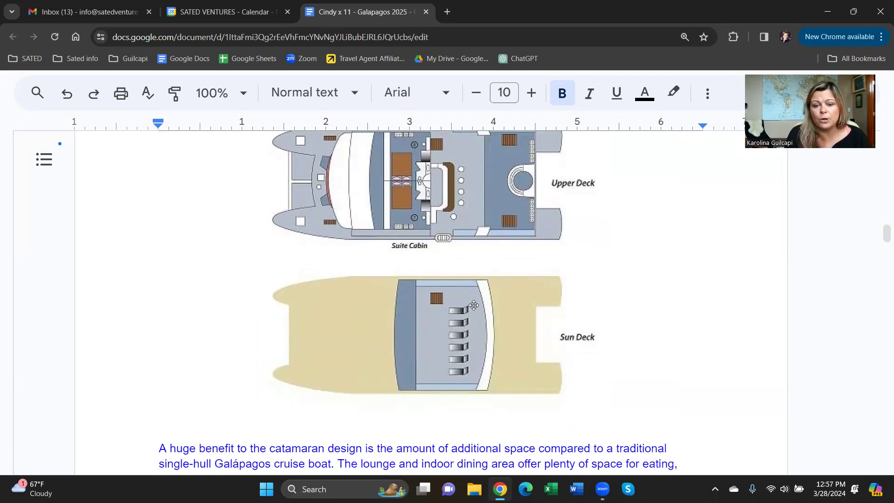
scroll("down", 3)
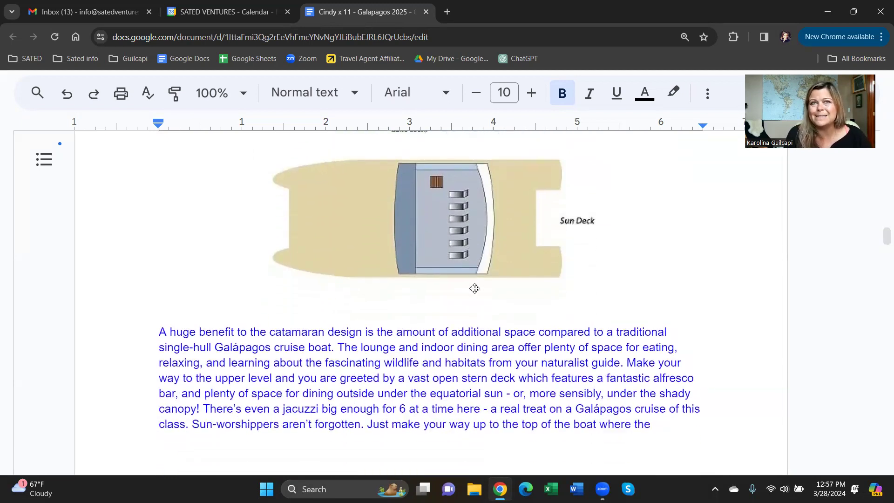
scroll("down", 3)
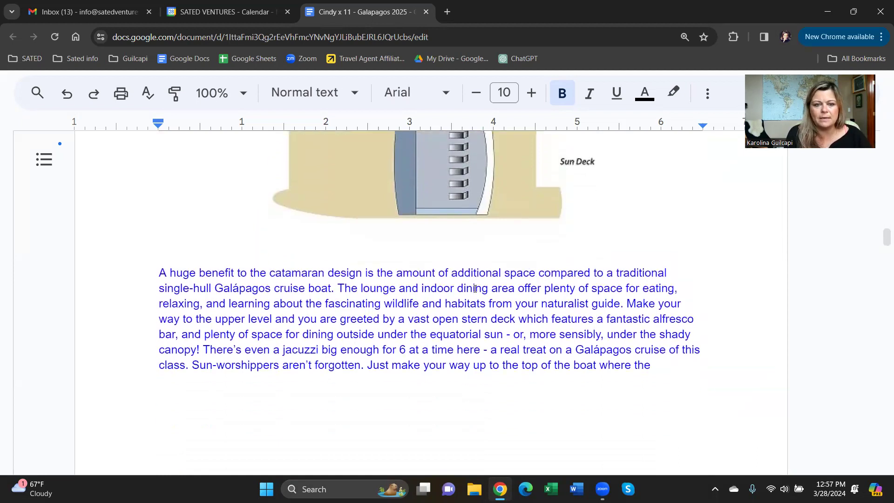
scroll("down", 3)
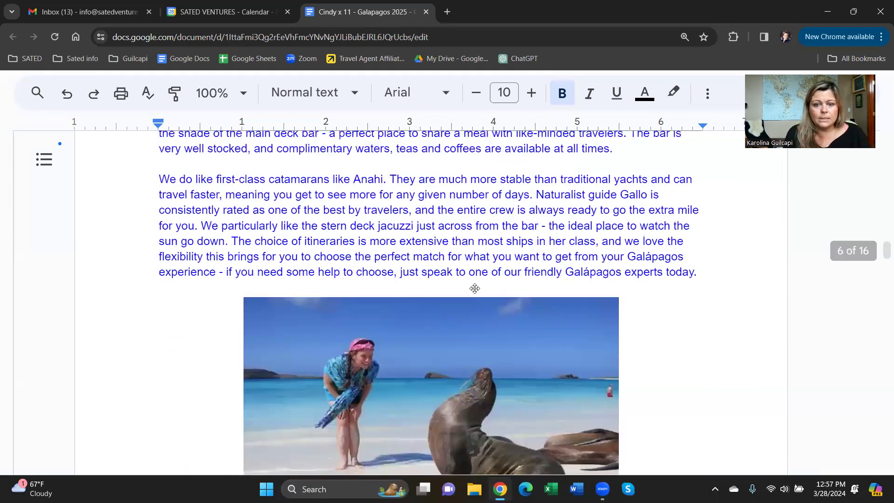
scroll("down", 3)
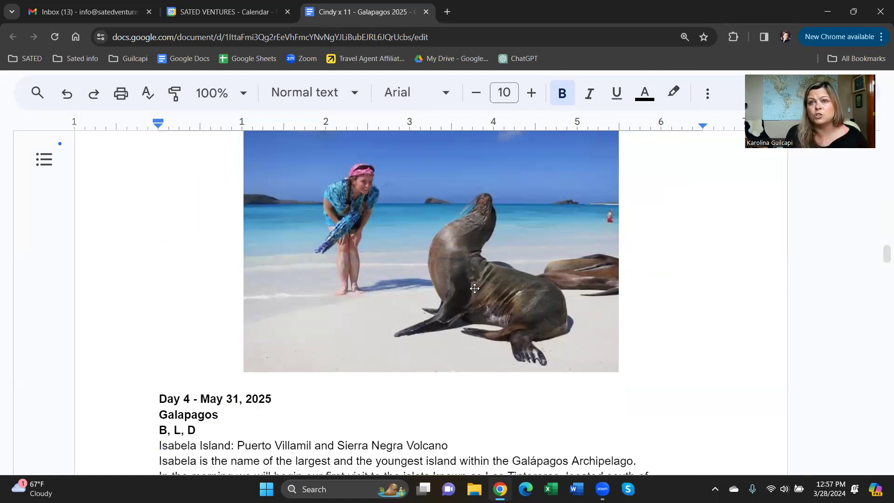
mouse_move(456, 268)
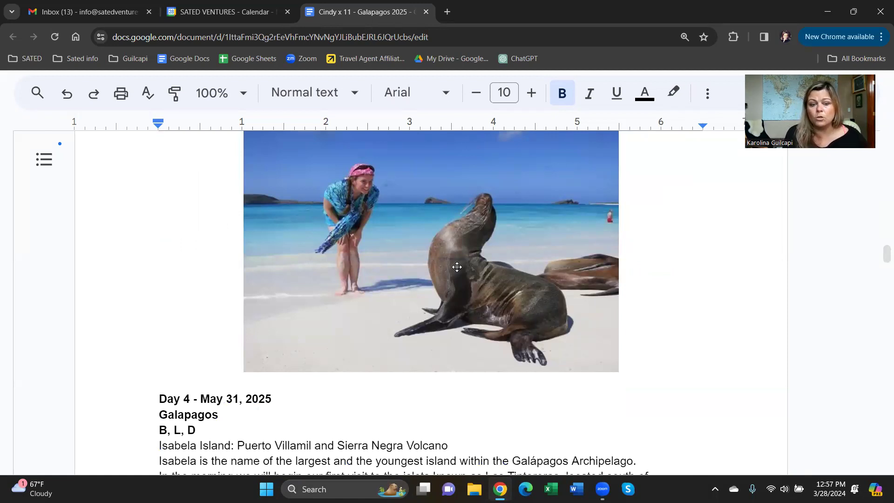
scroll("down", 3)
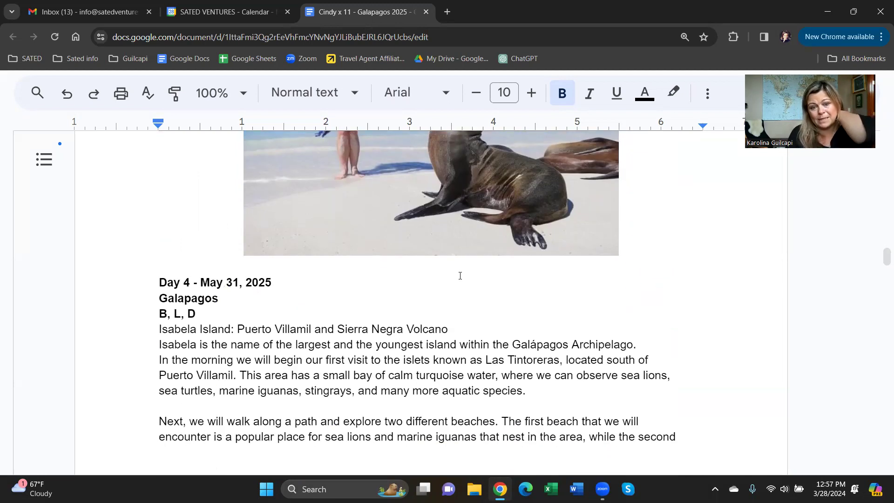
scroll("down", 3)
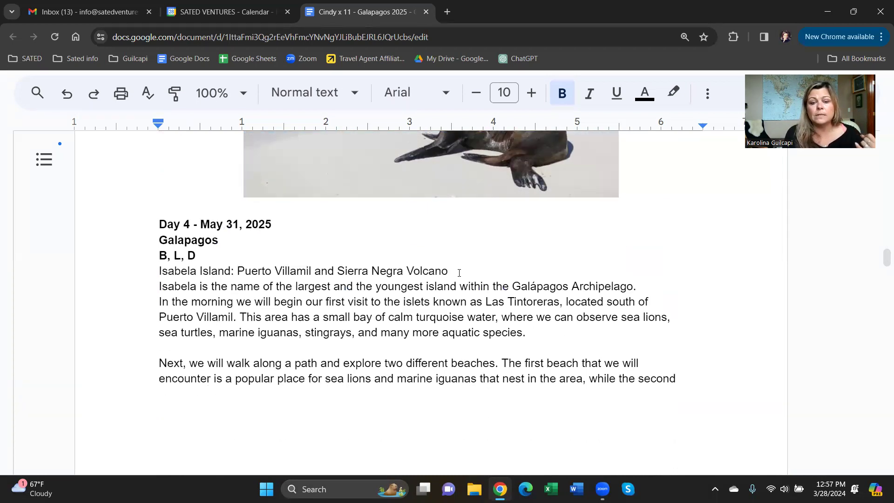
scroll("down", 3)
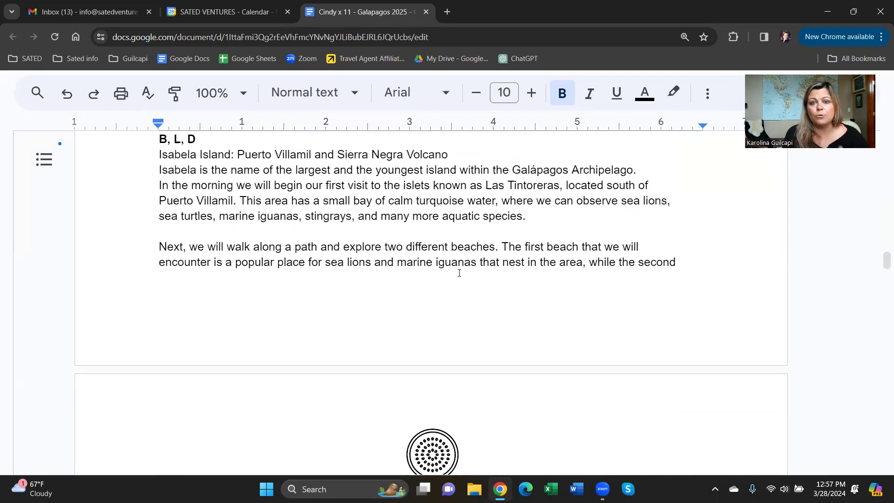
scroll("down", 3)
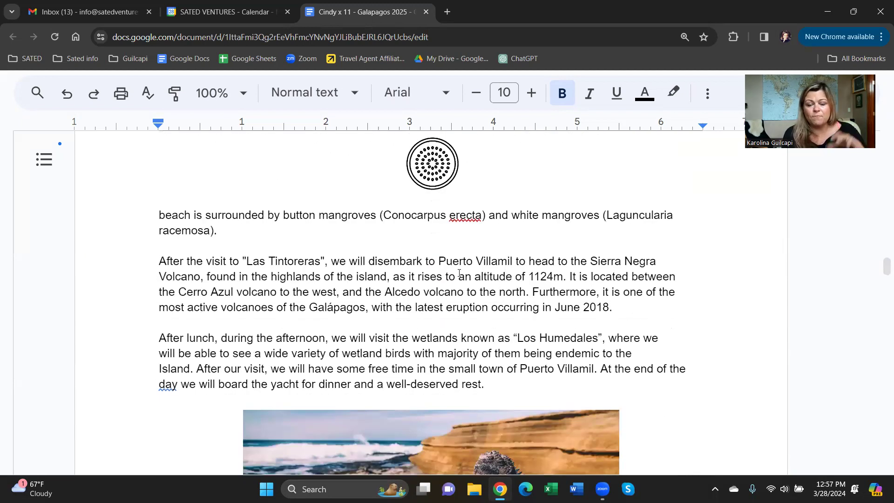
scroll("down", 3)
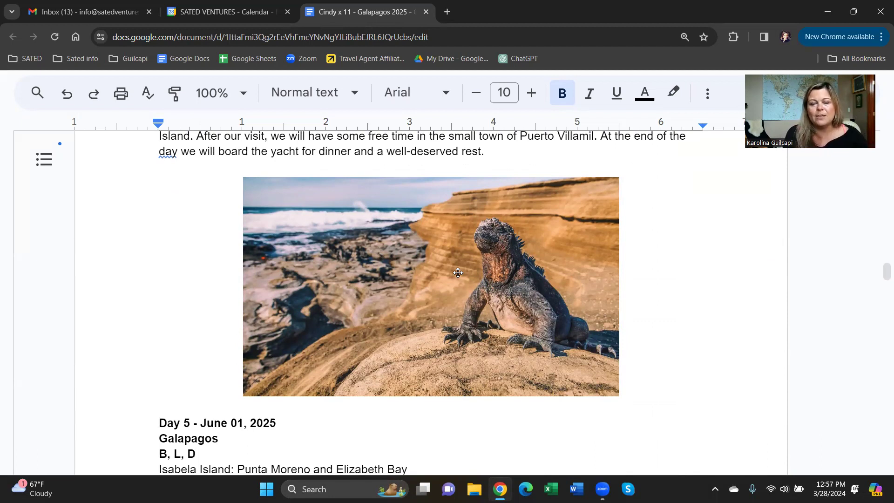
scroll("down", 3)
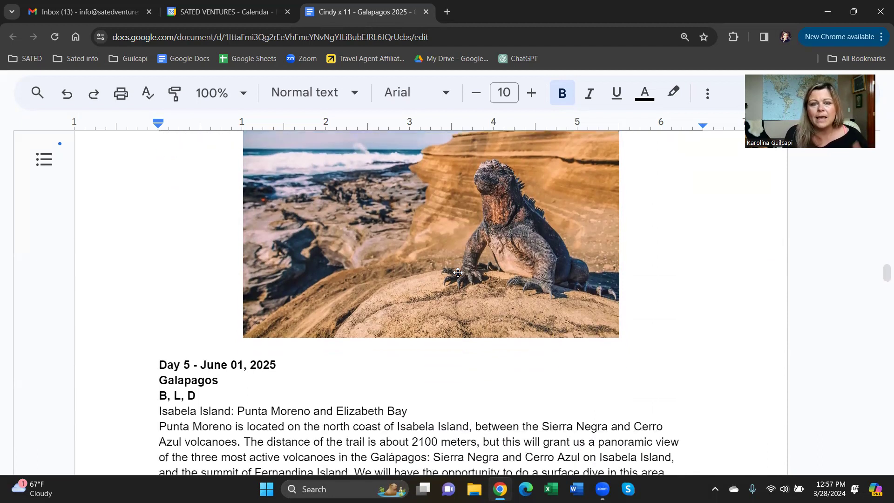
scroll("down", 3)
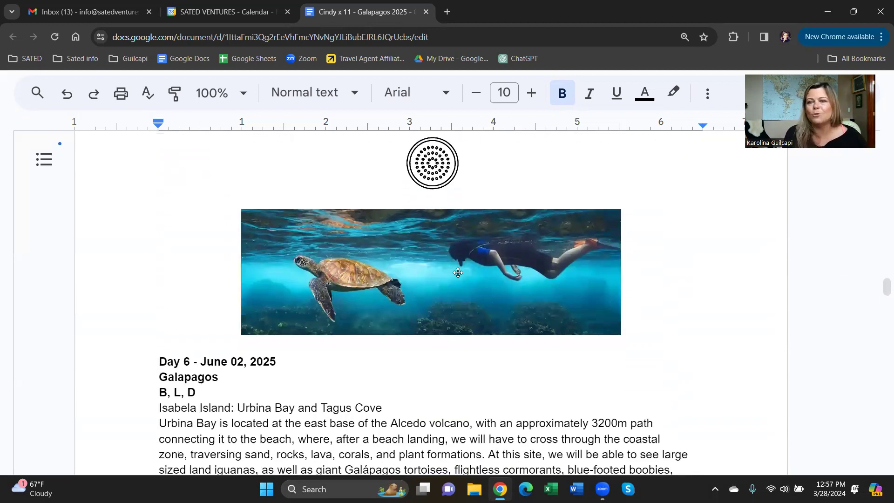
scroll("down", 3)
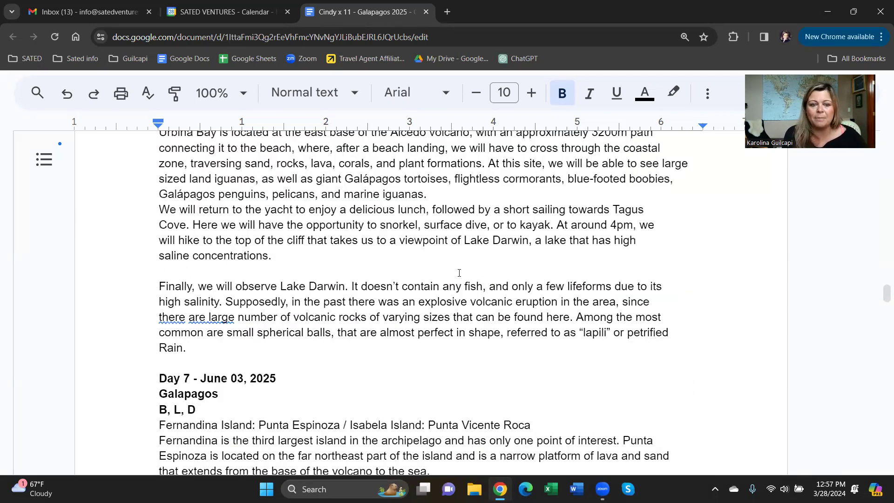
scroll("down", 3)
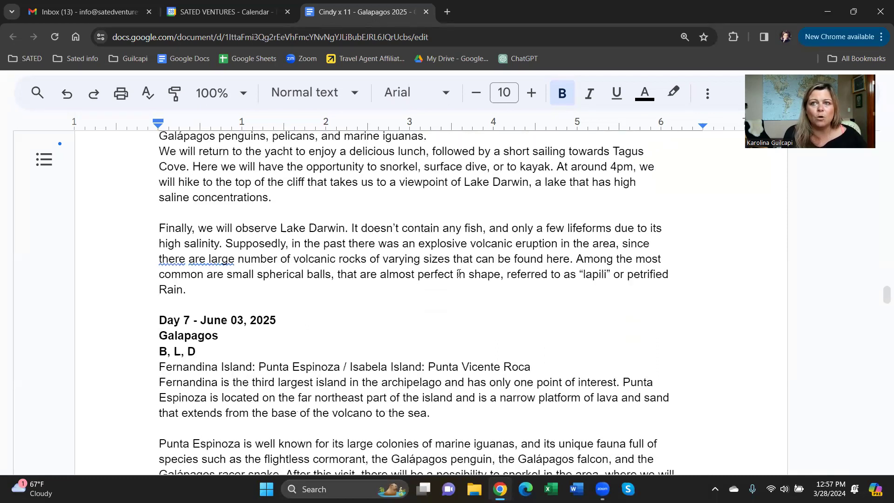
scroll("down", 3)
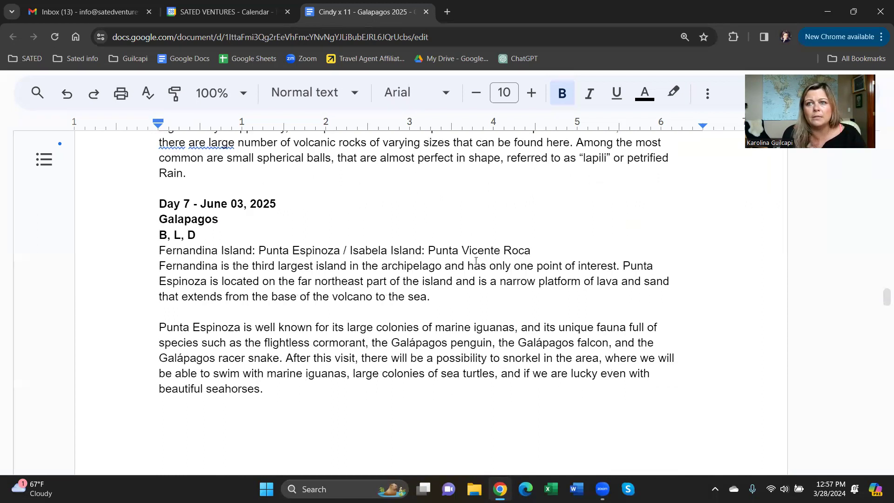
scroll("down", 3)
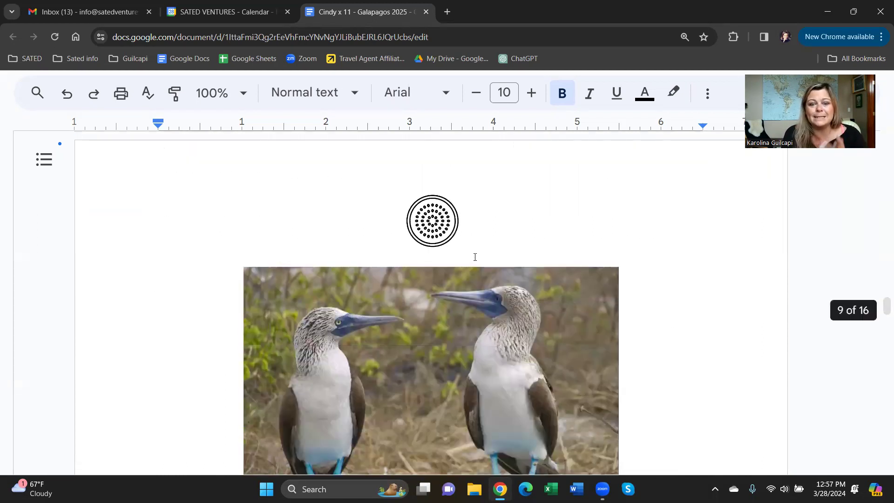
scroll("down", 3)
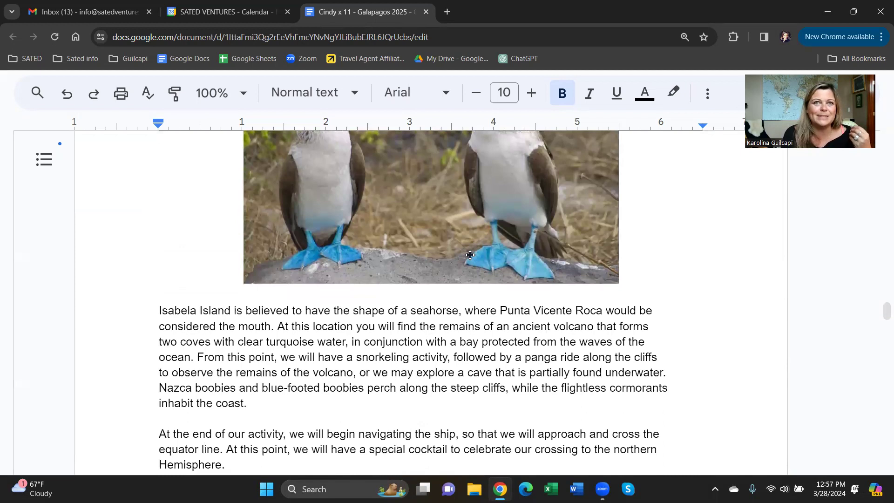
scroll("up", 3)
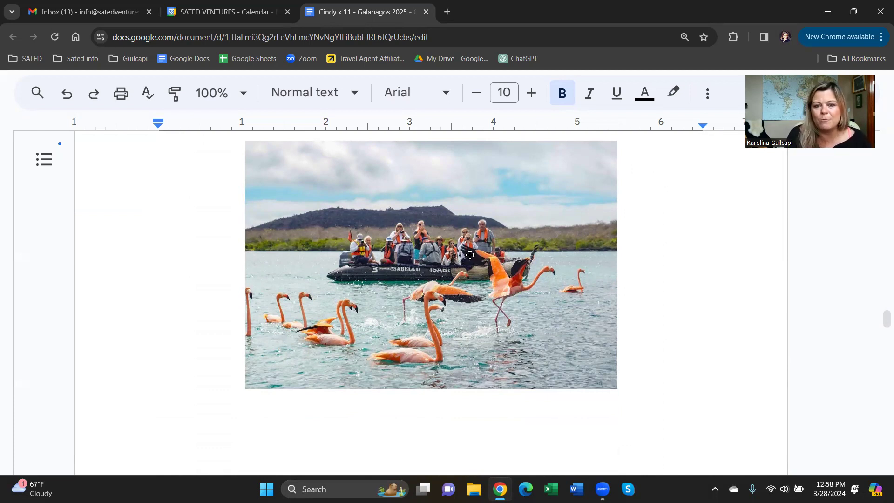
scroll("down", 3)
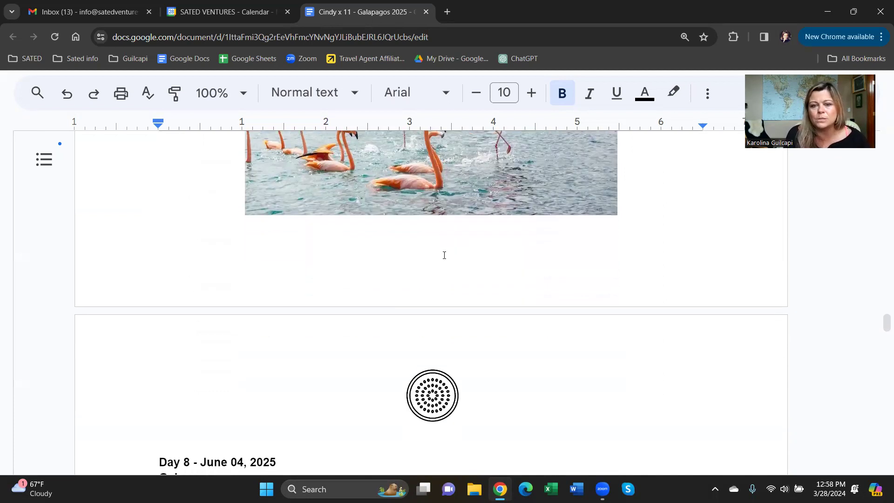
scroll("down", 3)
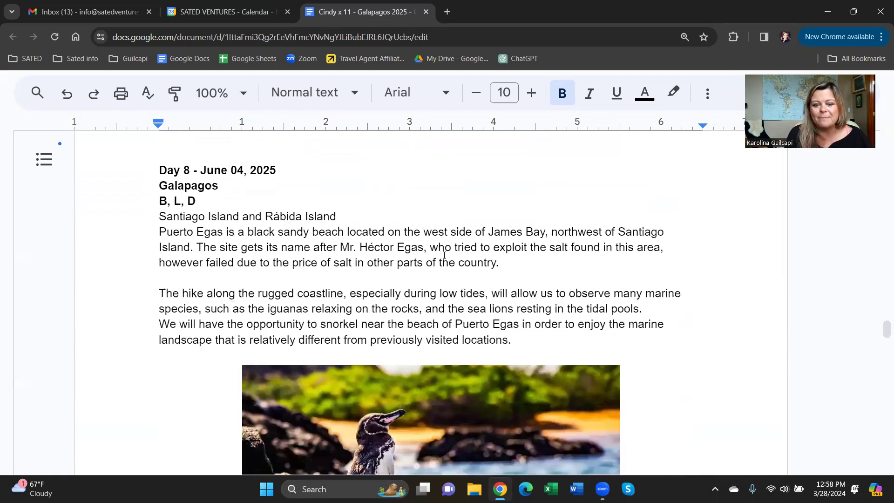
scroll("down", 3)
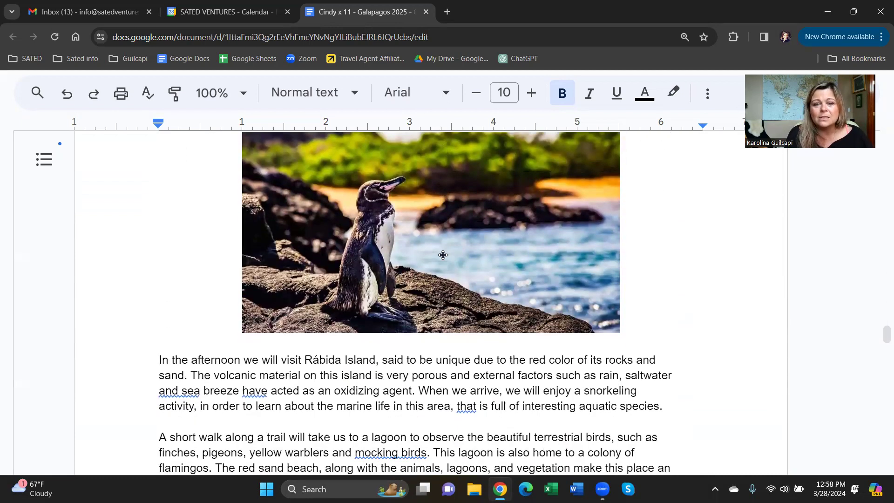
scroll("down", 3)
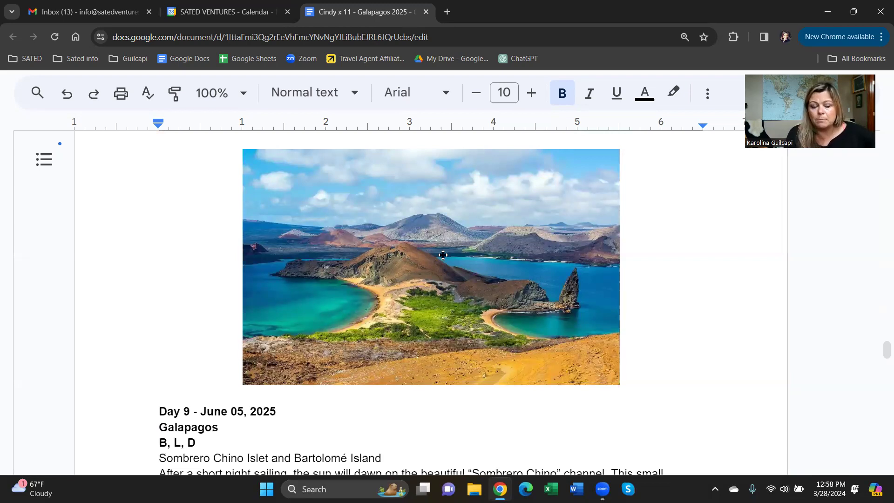
scroll("down", 3)
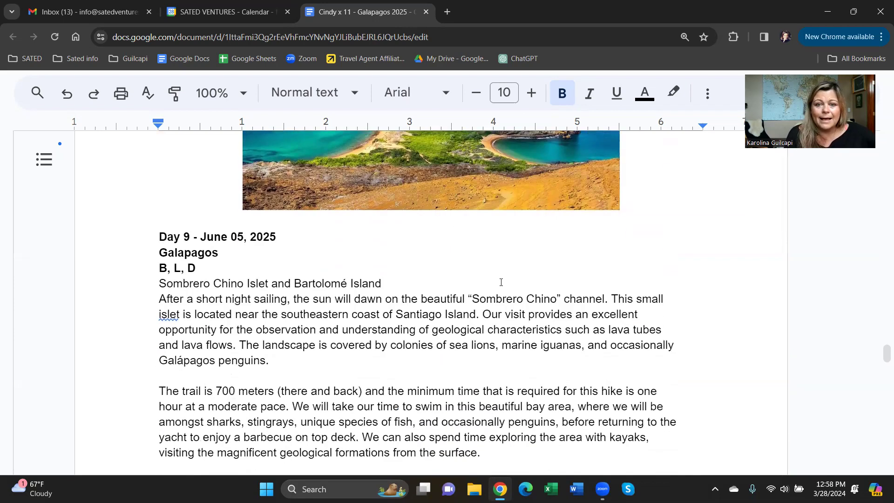
scroll("down", 3)
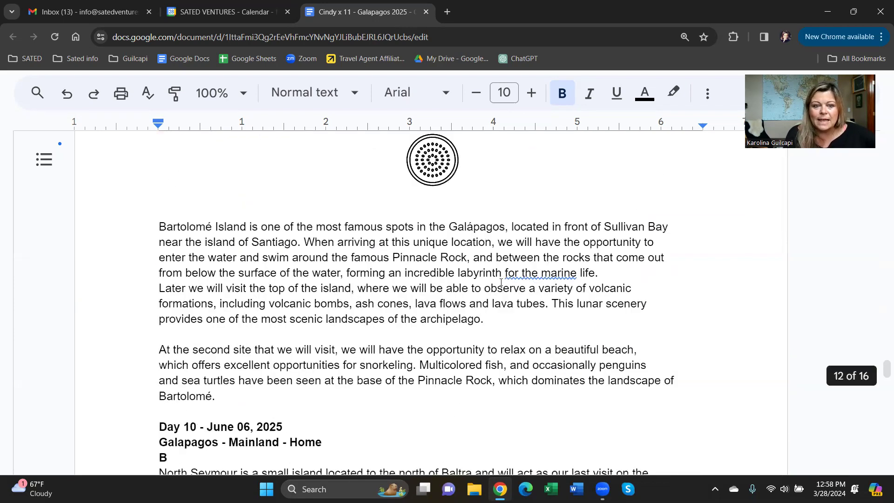
scroll("down", 3)
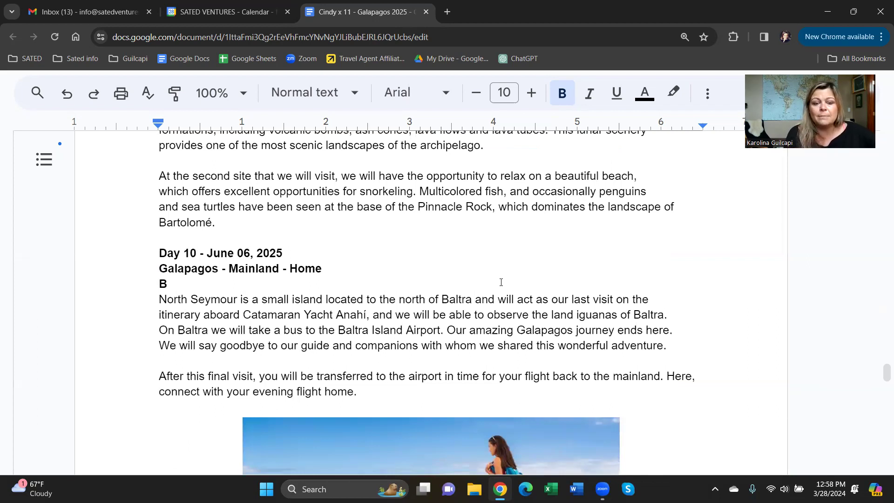
scroll("down", 3)
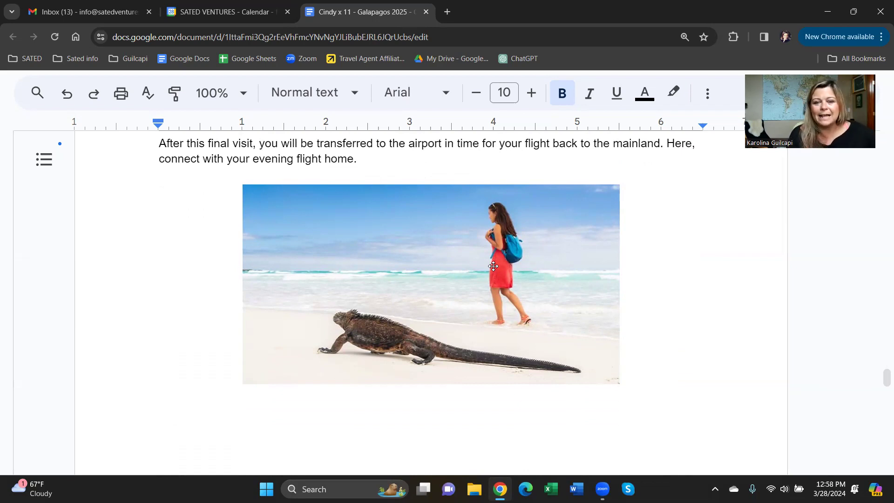
mouse_move(483, 270)
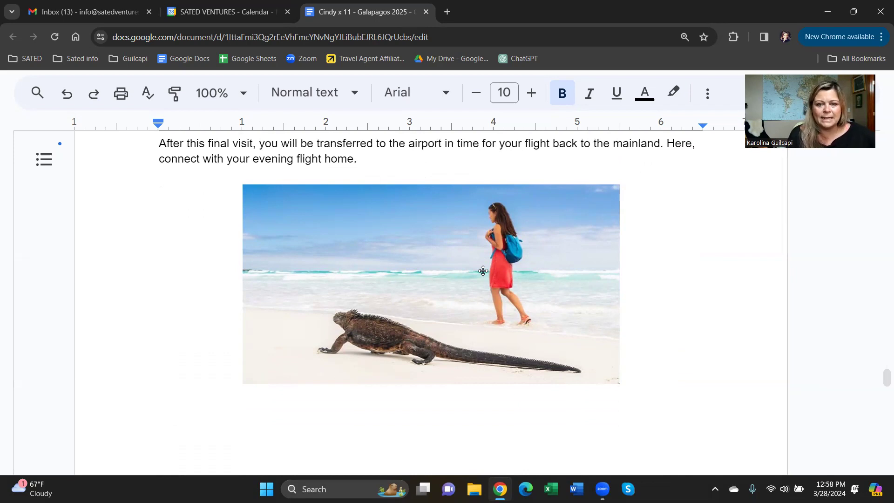
scroll("down", 3)
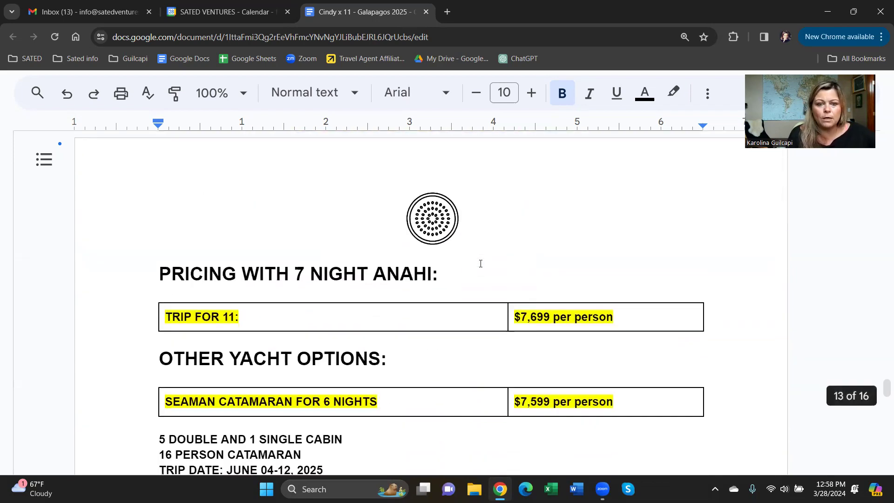
scroll("down", 3)
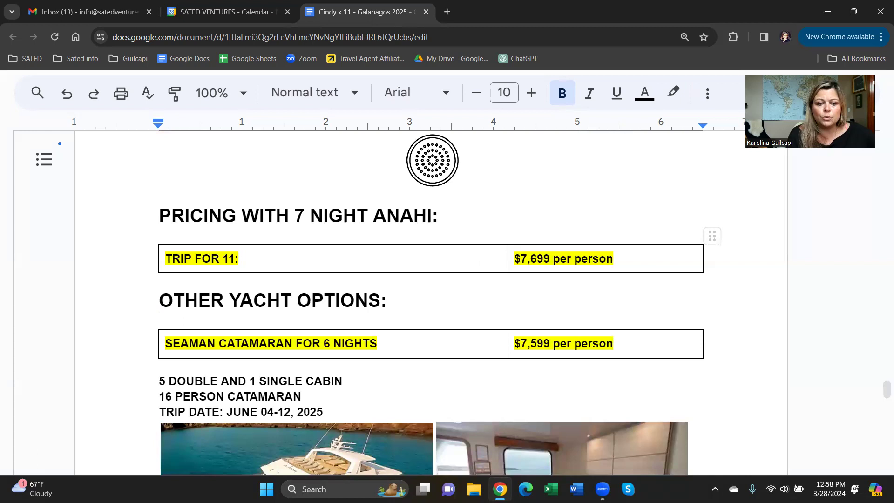
scroll("up", 3)
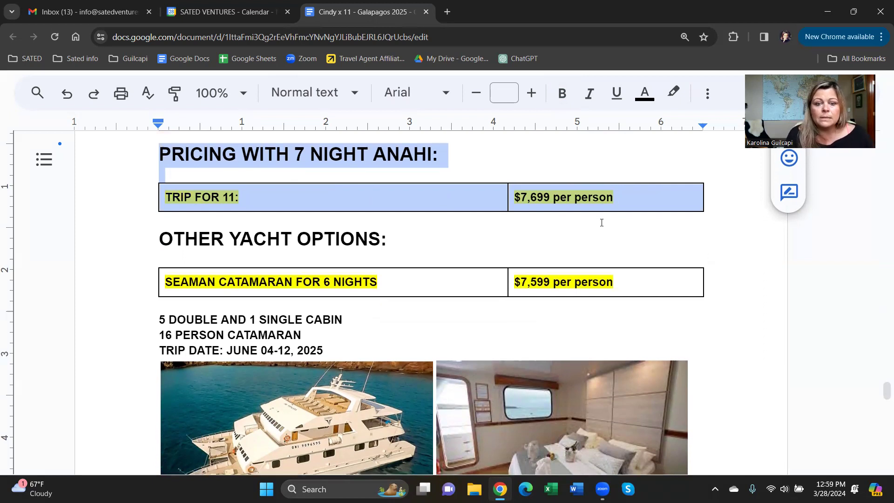
scroll("down", 3)
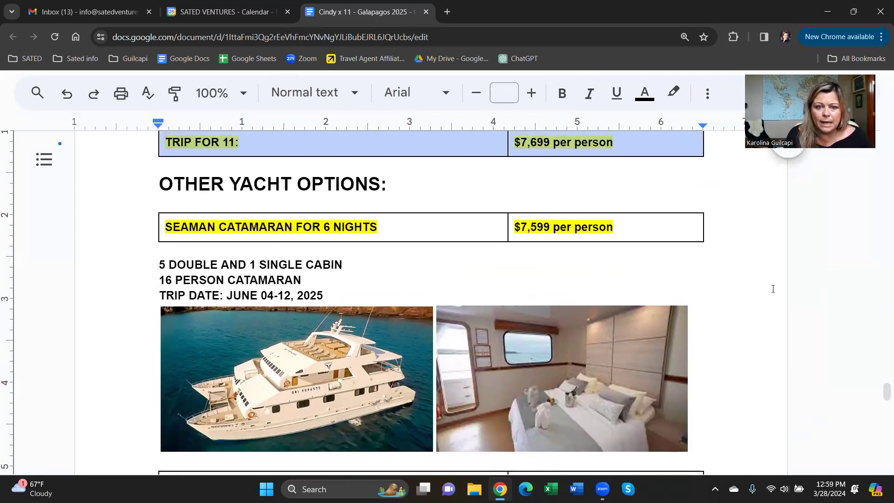
mouse_move(269, 285)
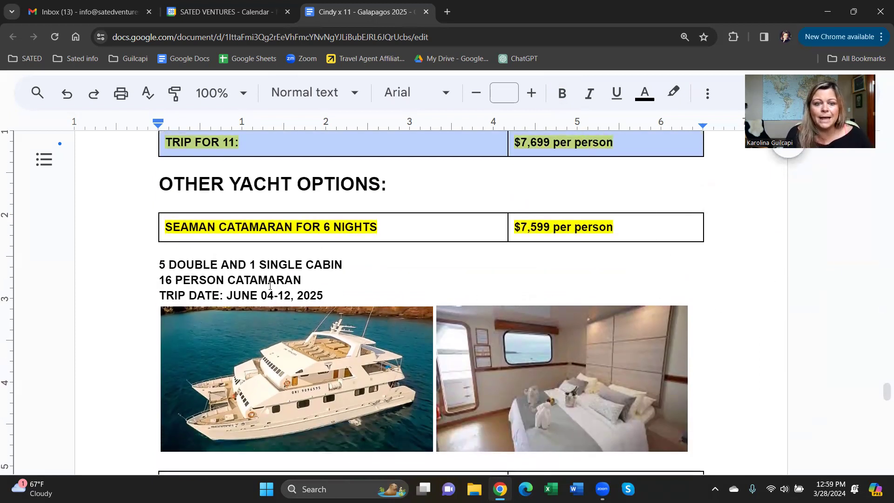
mouse_move(375, 423)
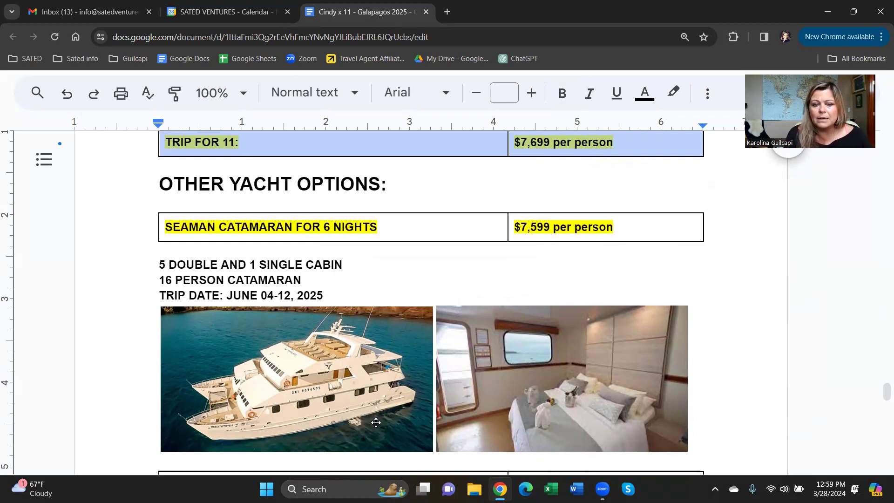
mouse_move(399, 438)
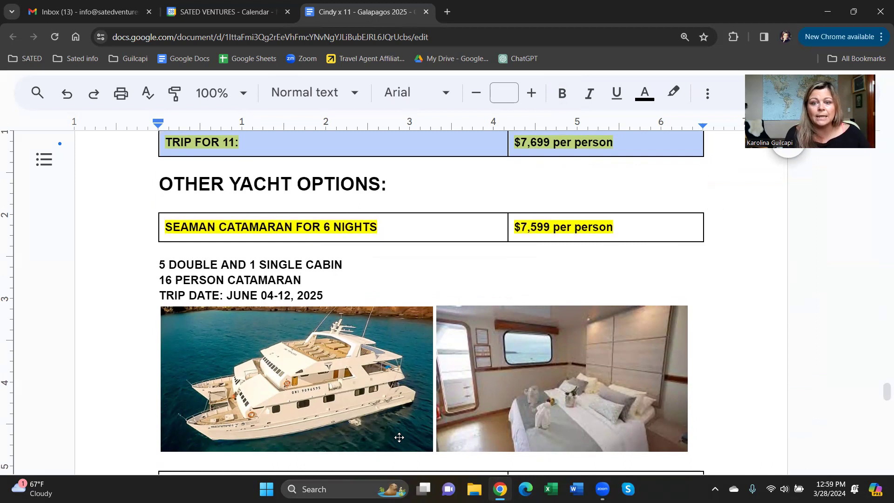
mouse_move(514, 380)
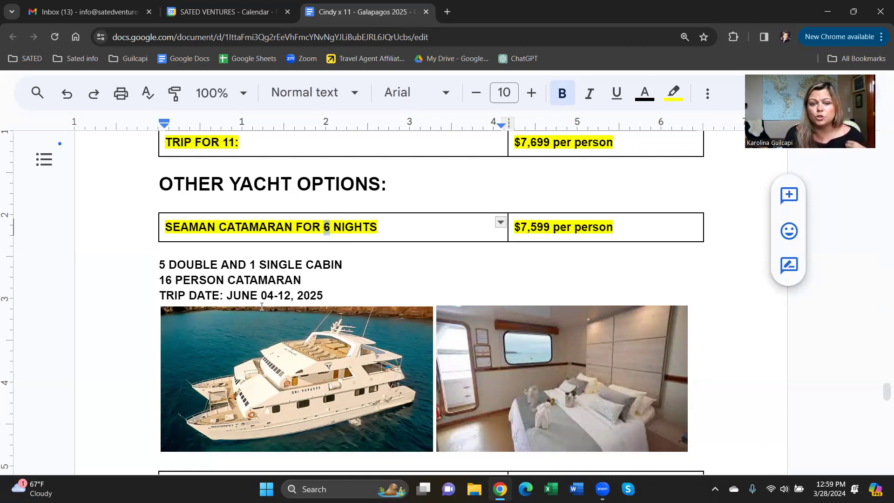
mouse_move(309, 308)
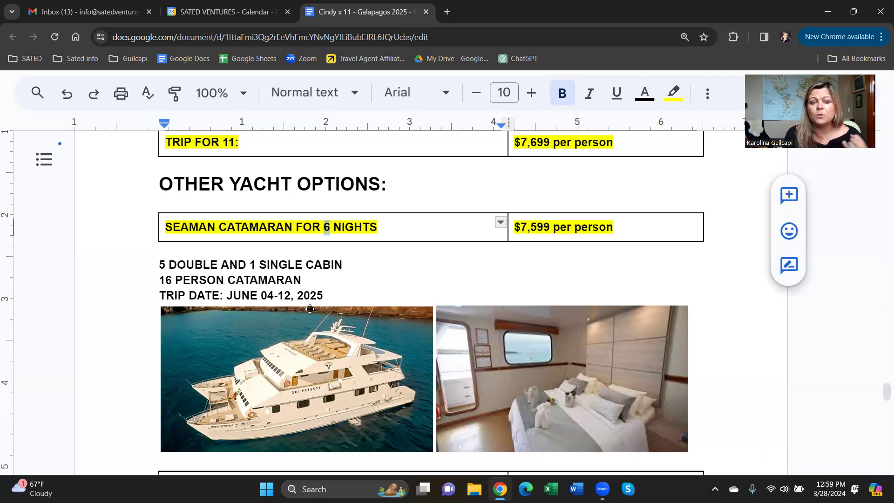
mouse_move(564, 296)
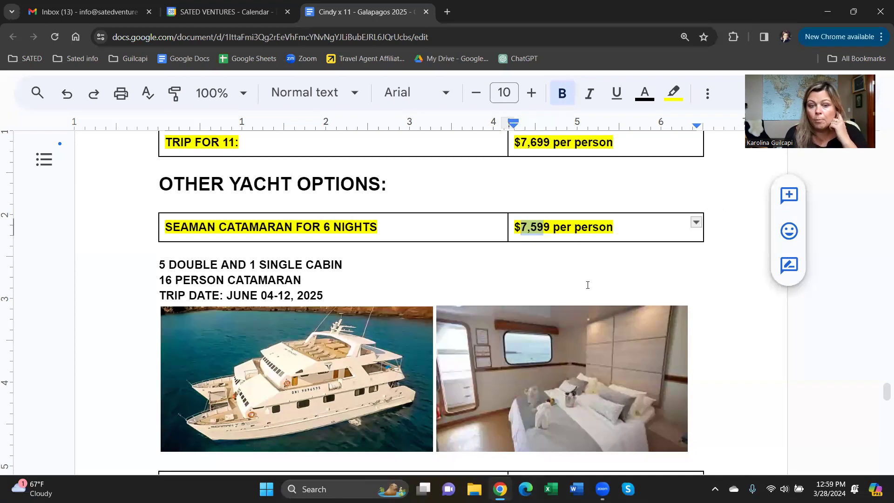
scroll("down", 3)
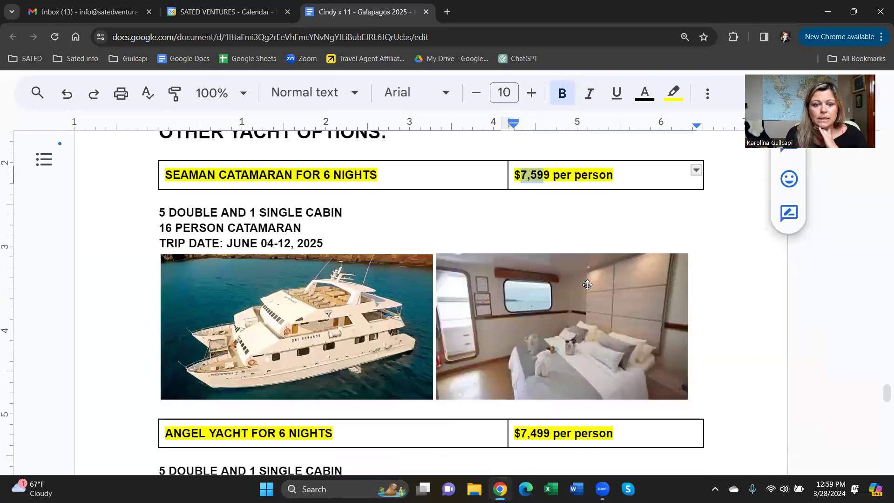
scroll("down", 3)
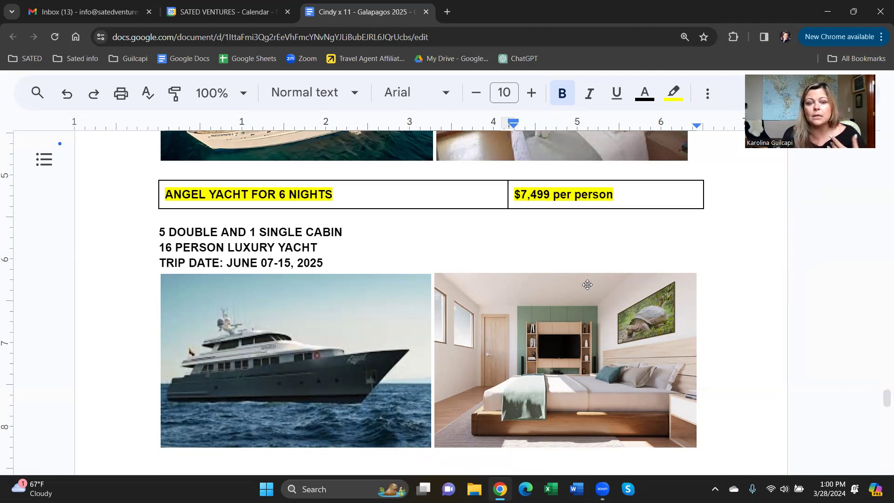
mouse_move(605, 425)
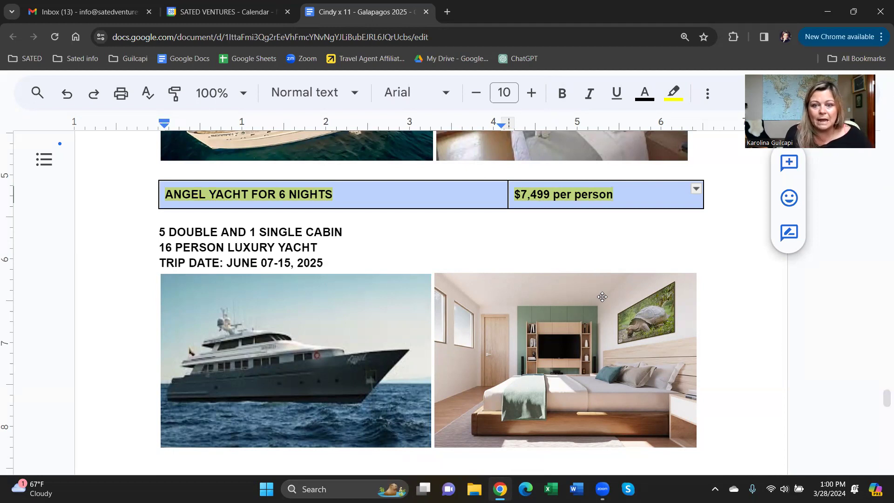
scroll("down", 3)
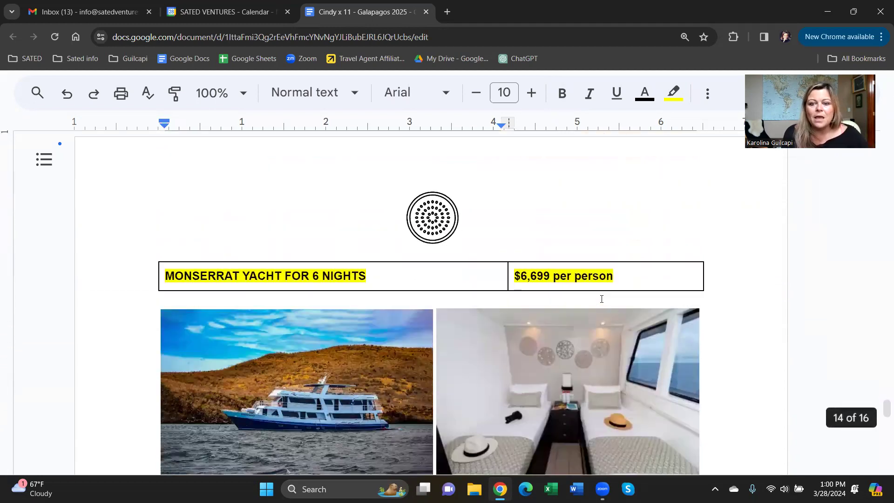
scroll("down", 3)
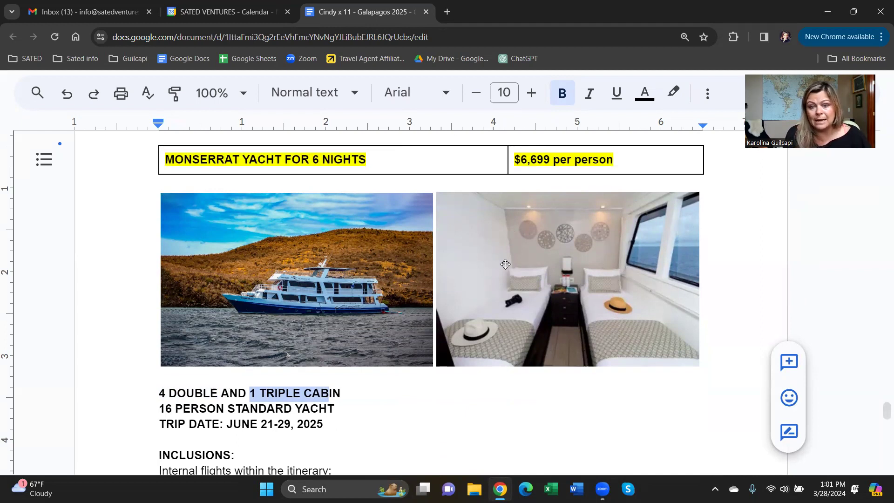
mouse_move(513, 209)
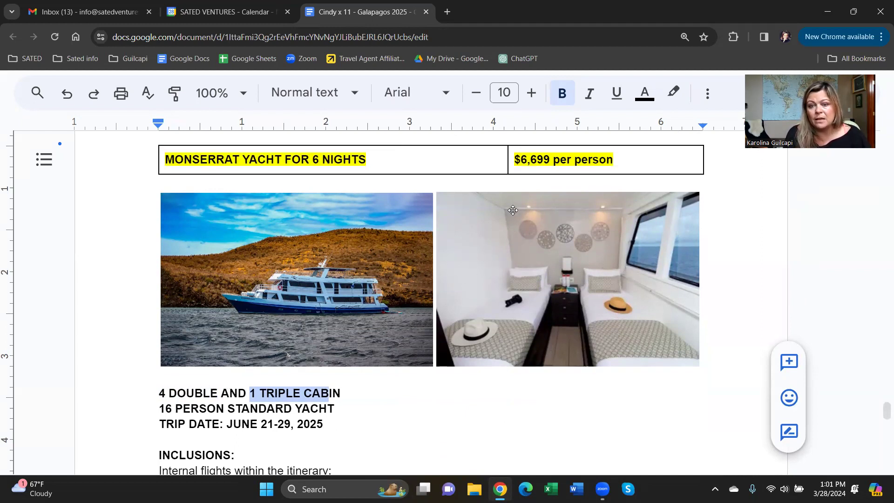
mouse_move(553, 337)
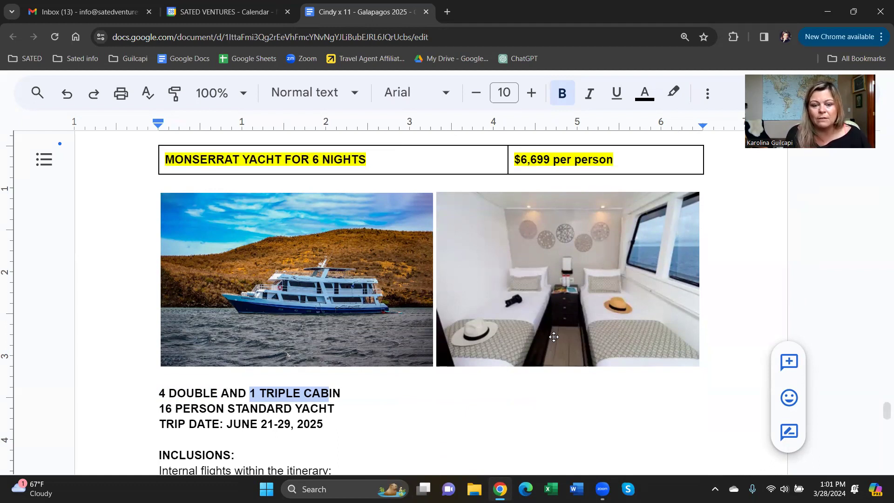
mouse_move(519, 314)
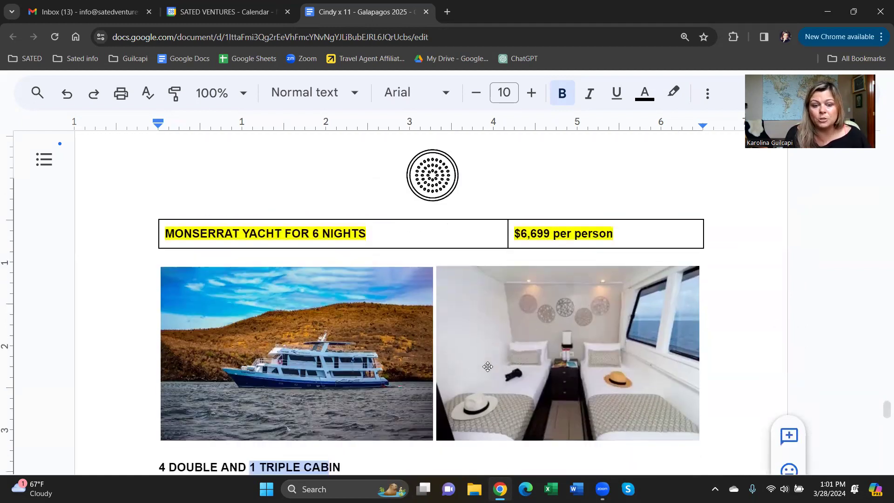
scroll("down", 3)
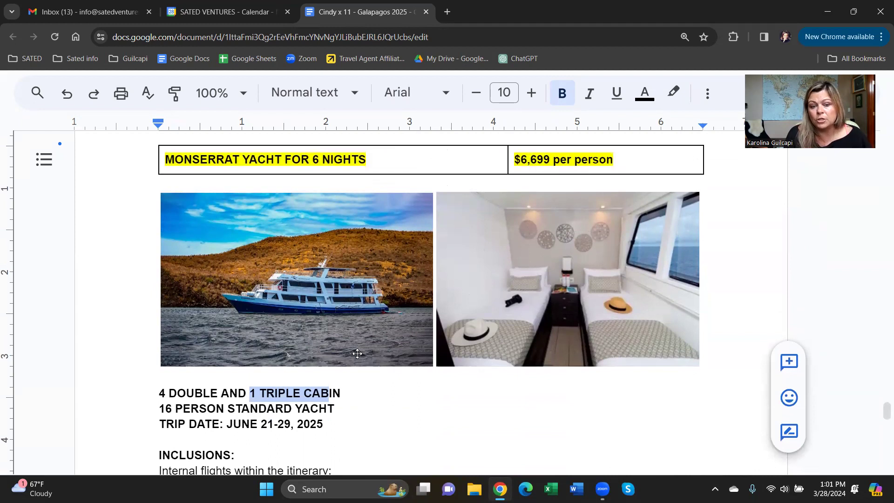